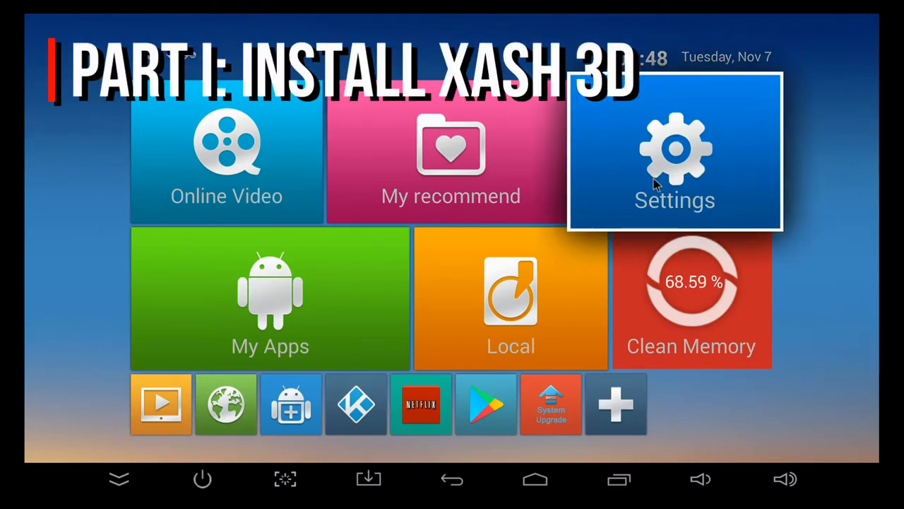
- Check the Android version in device settings, then search Google Play for 'x' from My Apps
click(675, 153)
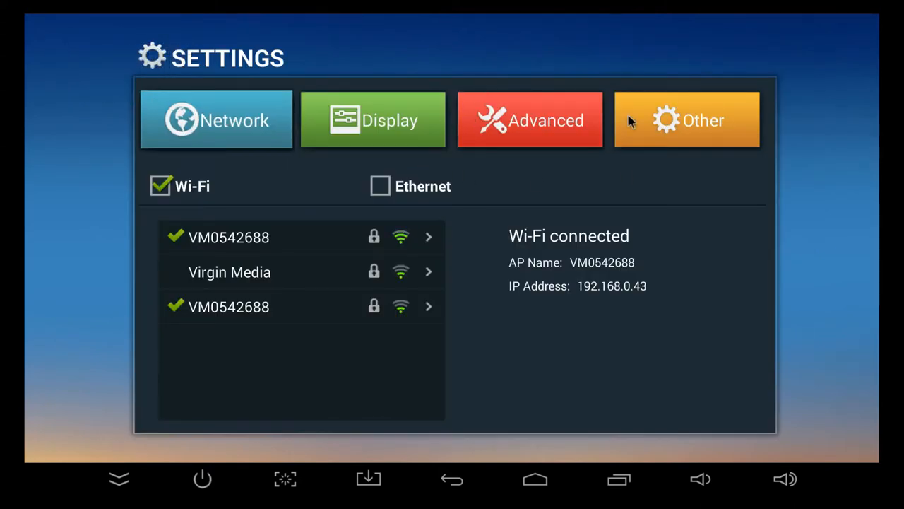
click(687, 120)
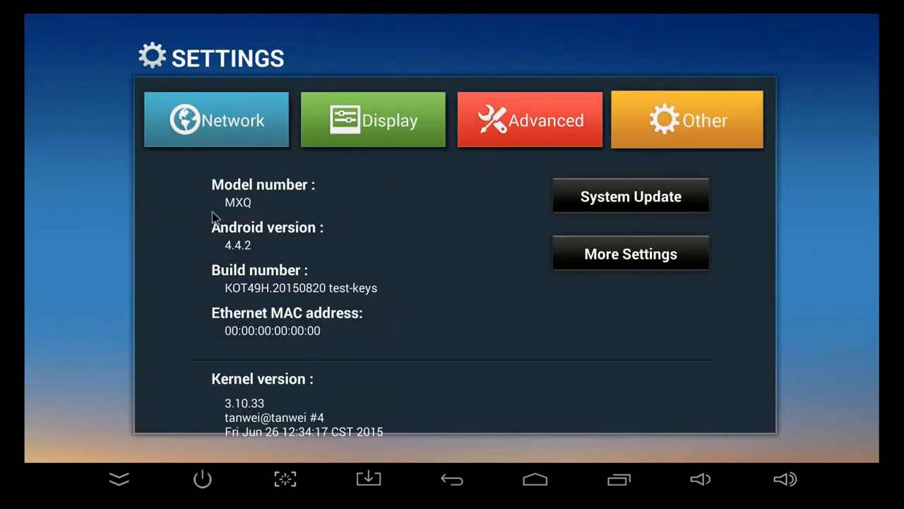
mouse_move(381, 275)
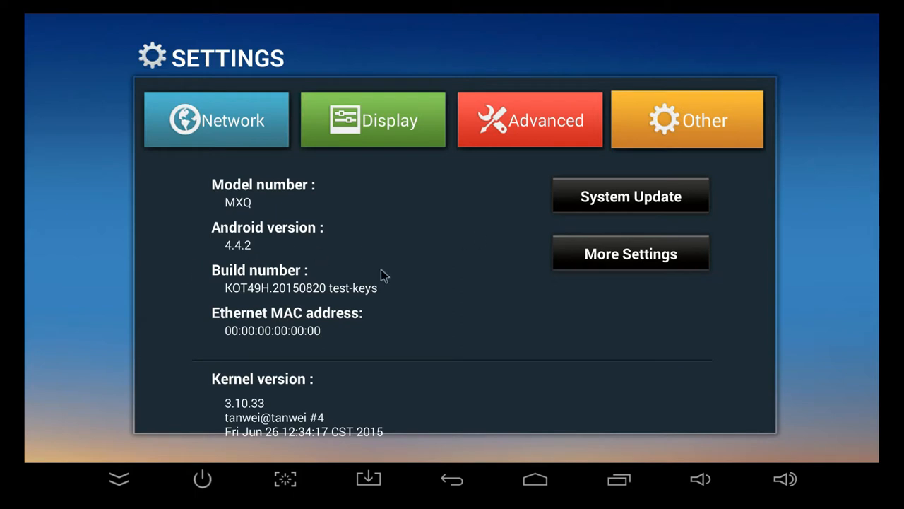
mouse_move(276, 233)
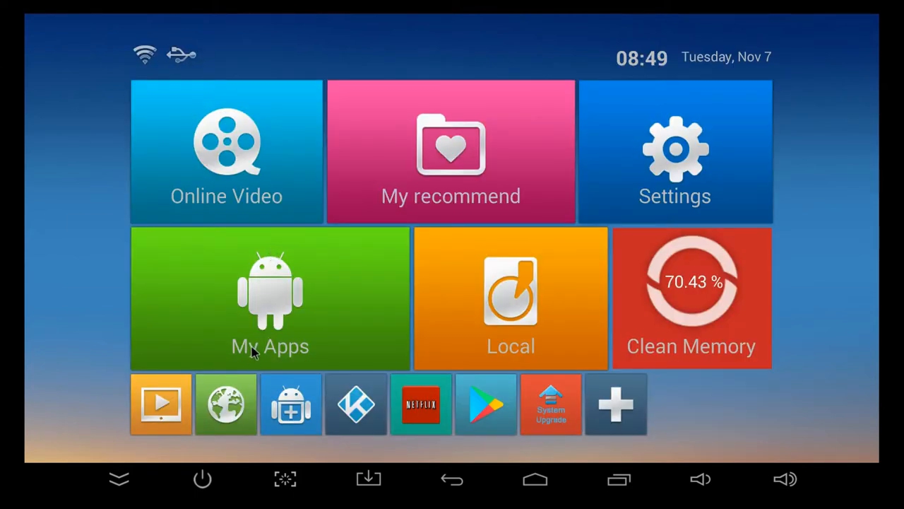
click(269, 299)
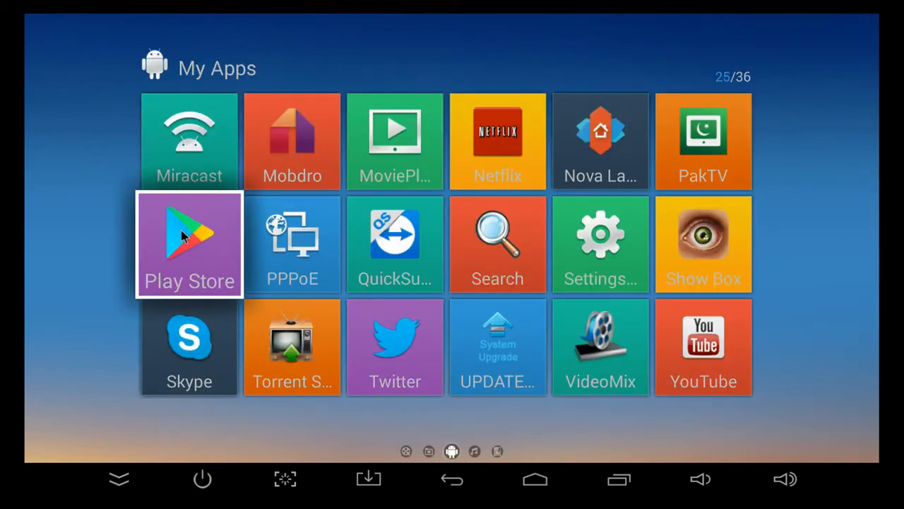
click(189, 243)
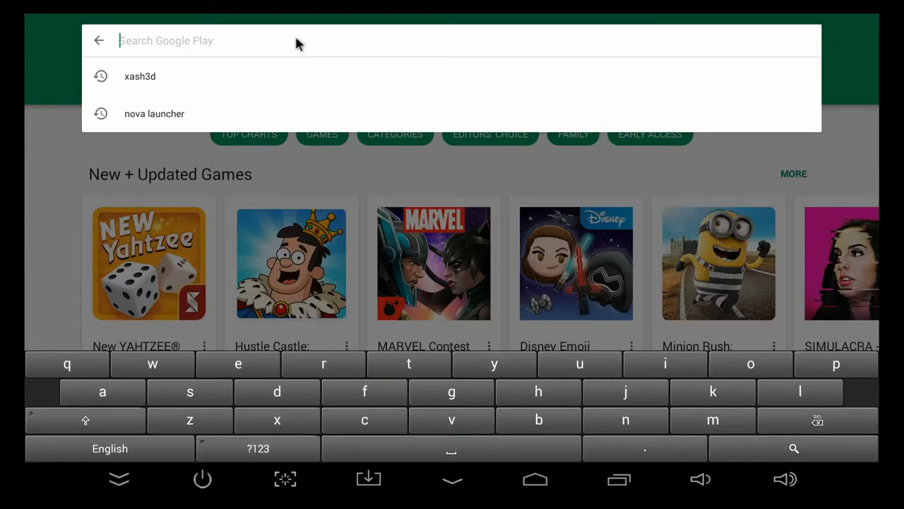
text(xash3d)
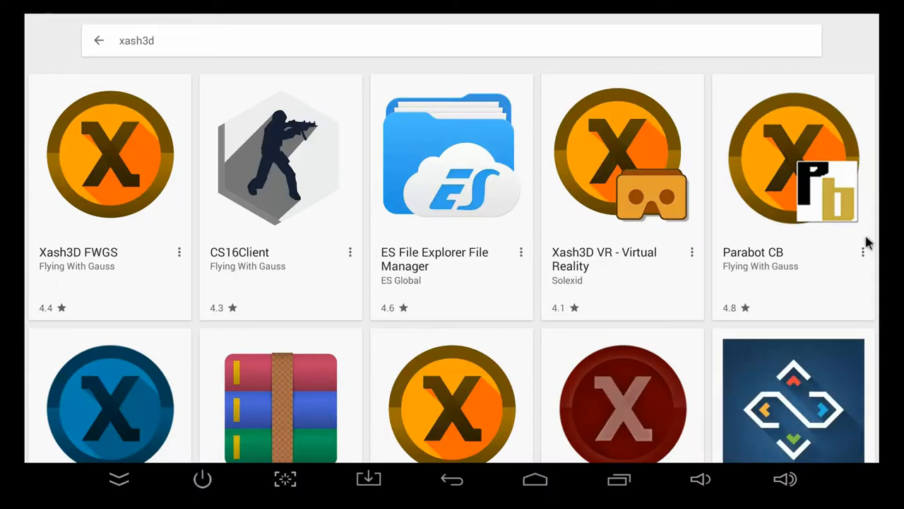
- Install Xash3D FWGS from its Play Store page, accepting the photos, media and files permissions
scroll(down, 3)
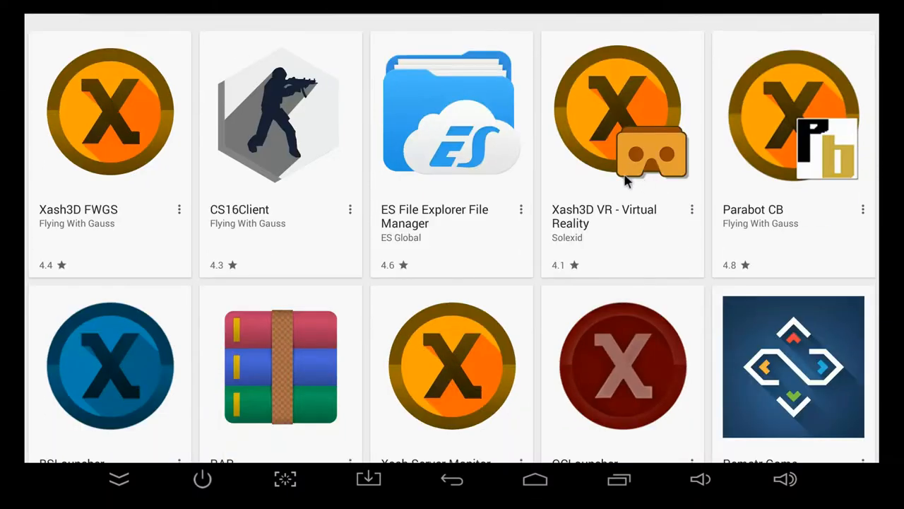
scroll(down, 3)
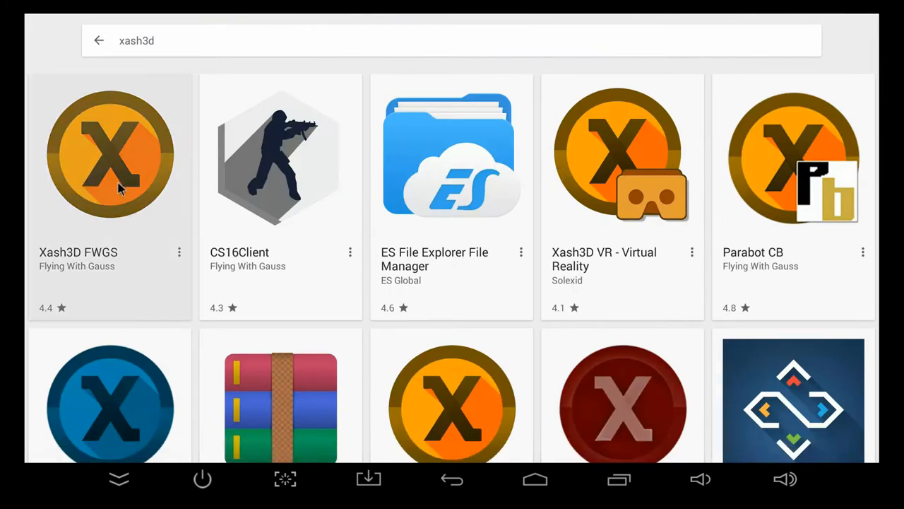
click(110, 155)
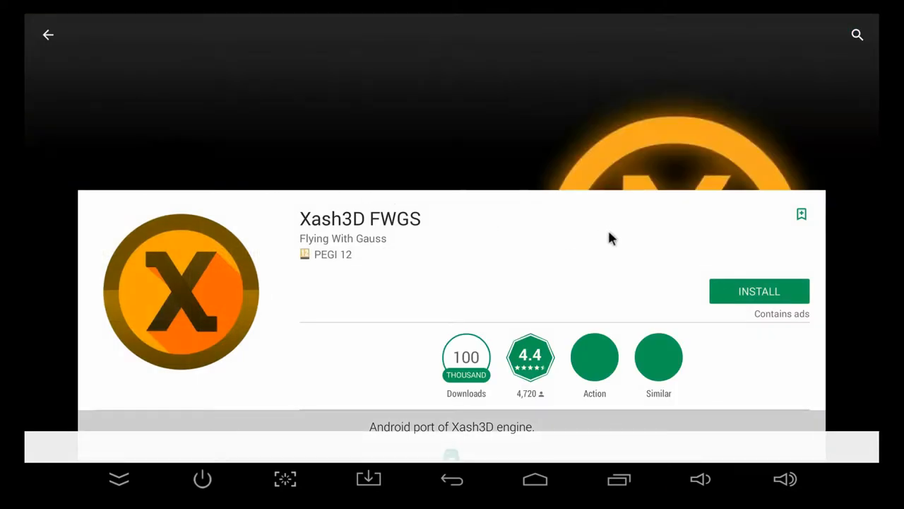
scroll(down, 3)
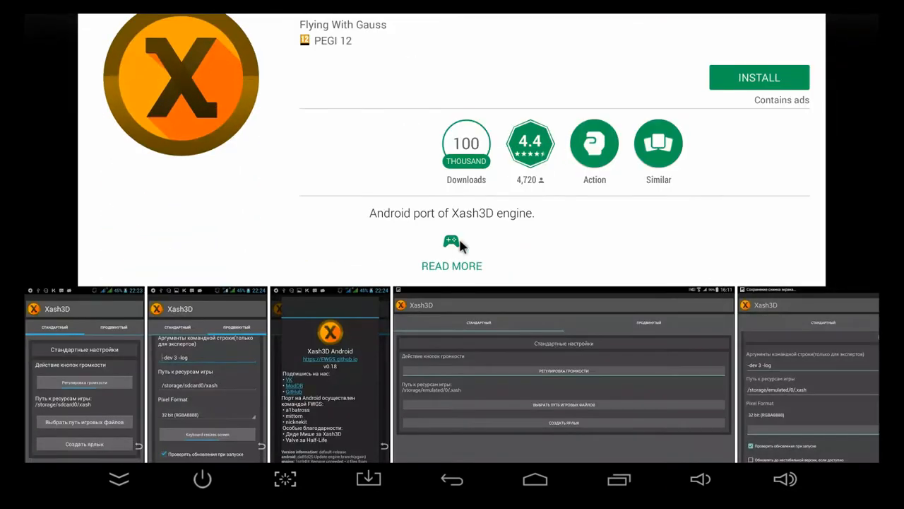
scroll(down, 3)
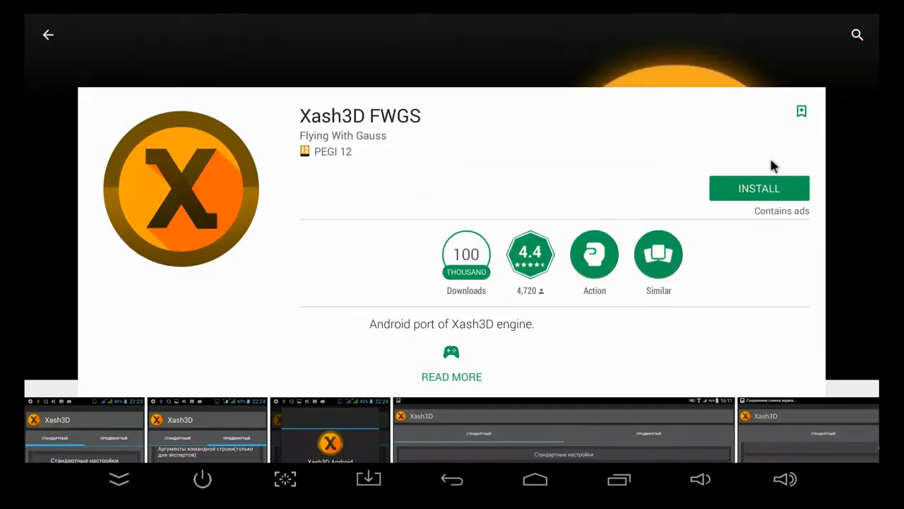
click(758, 188)
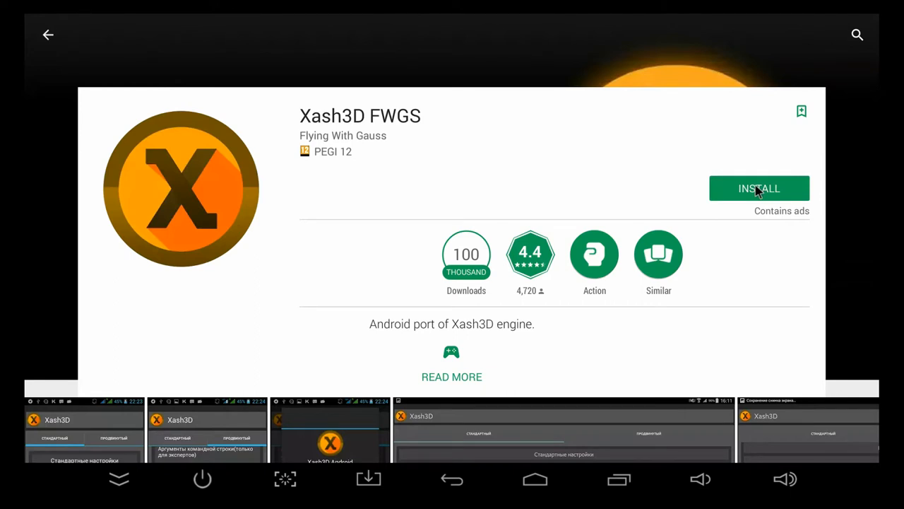
click(759, 189)
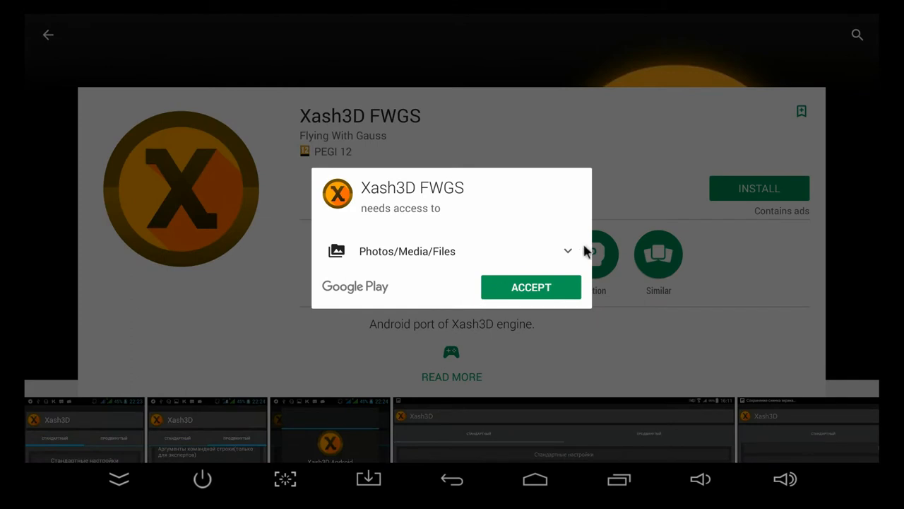
click(531, 287)
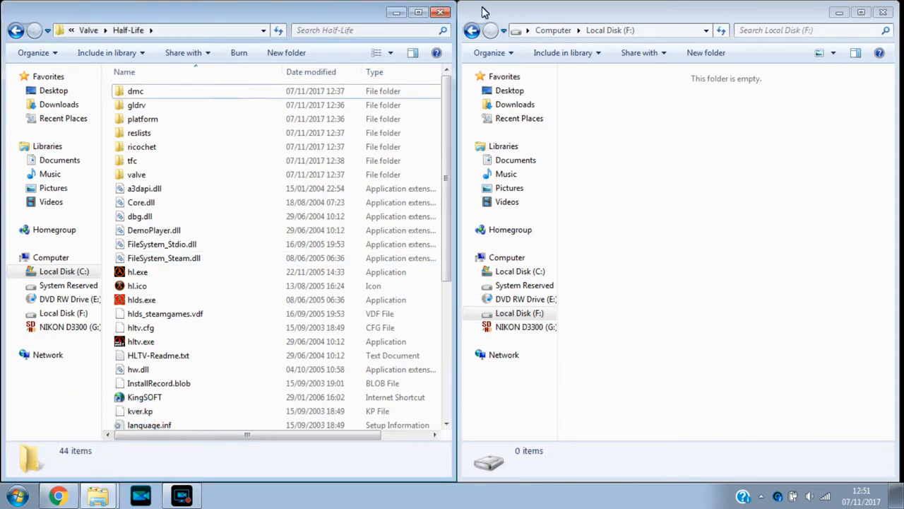
mouse_move(161, 91)
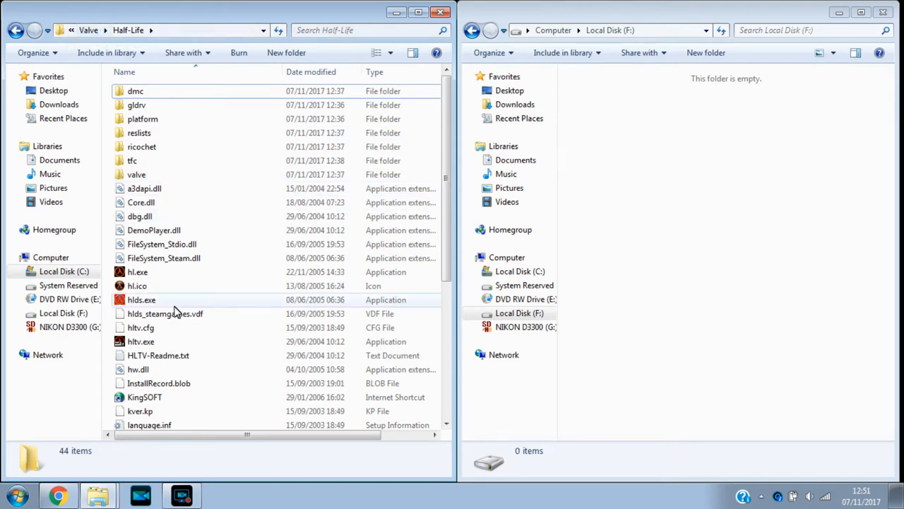
- Navigate Program Files (x86) > Valve > Half-Life and select the valve game-data folder
click(136, 175)
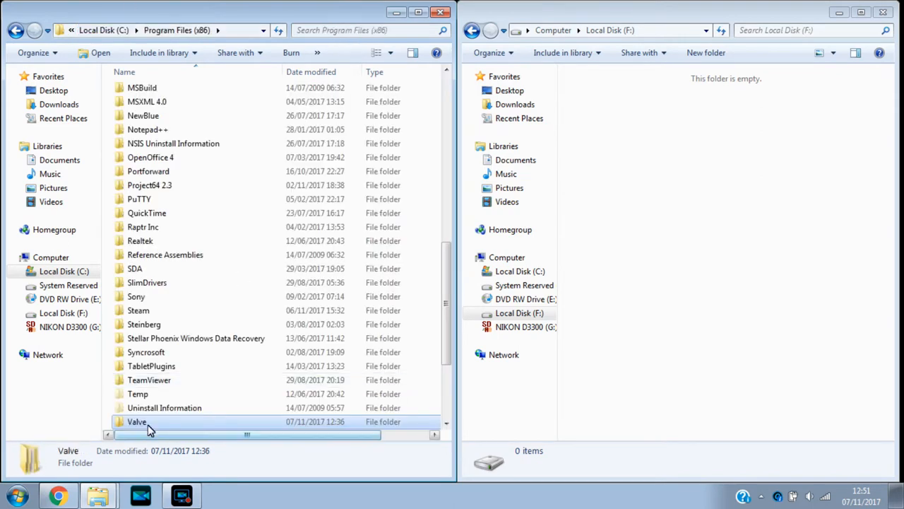
double_click(136, 421)
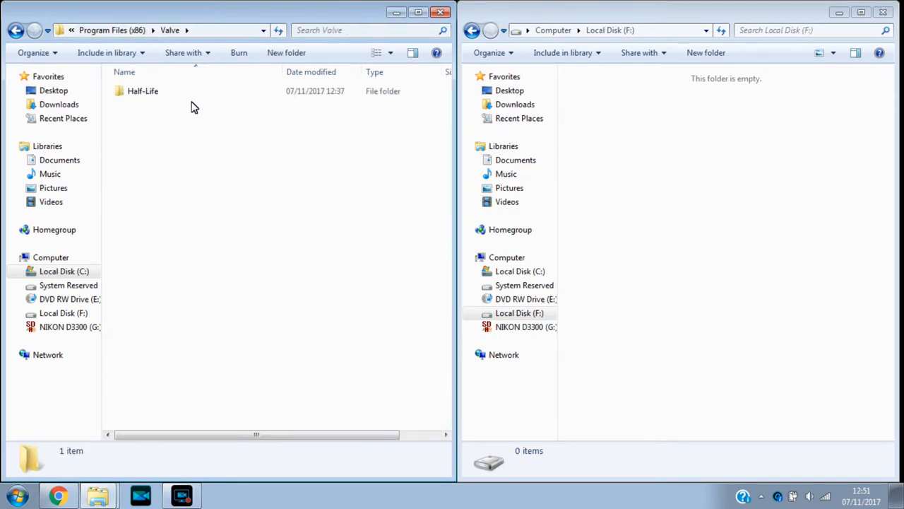
double_click(142, 90)
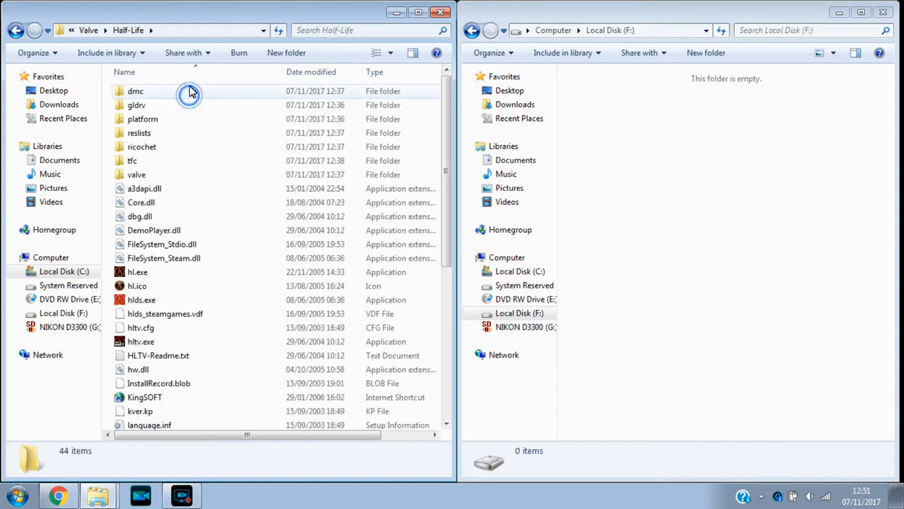
click(136, 175)
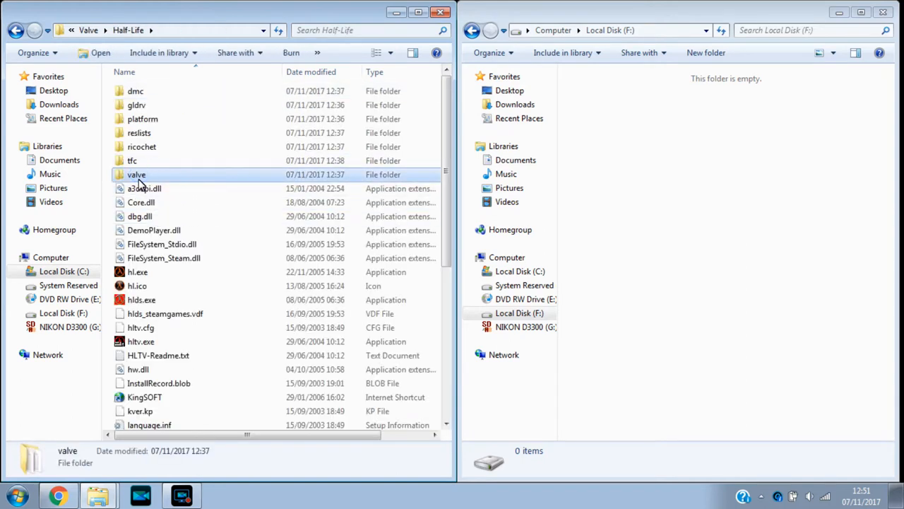
mouse_move(517, 183)
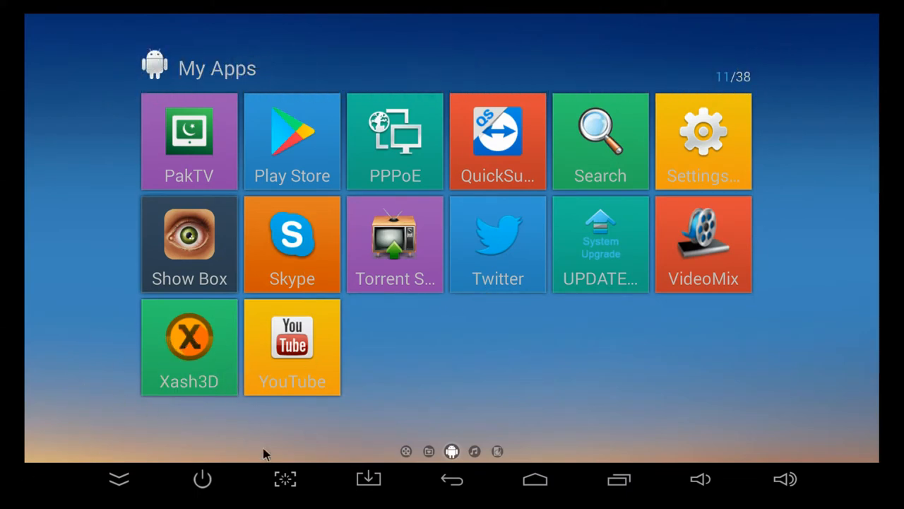
mouse_move(110, 345)
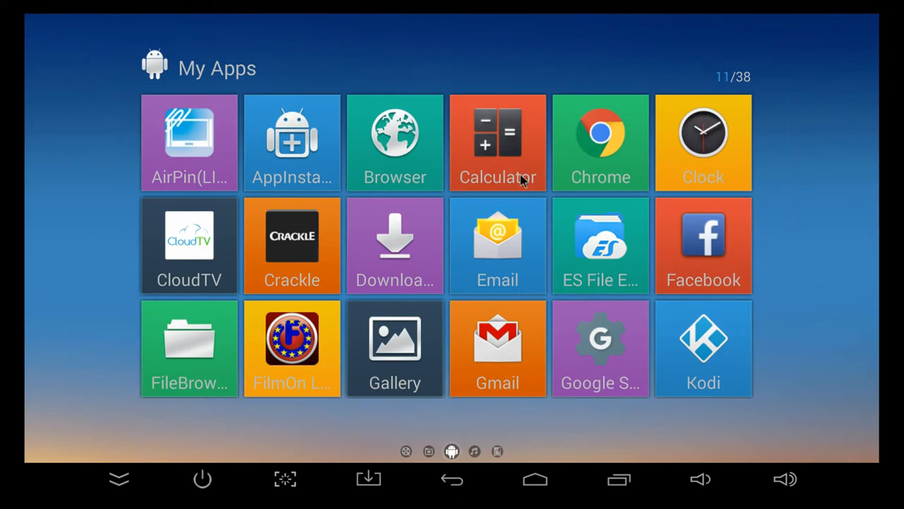
mouse_move(606, 243)
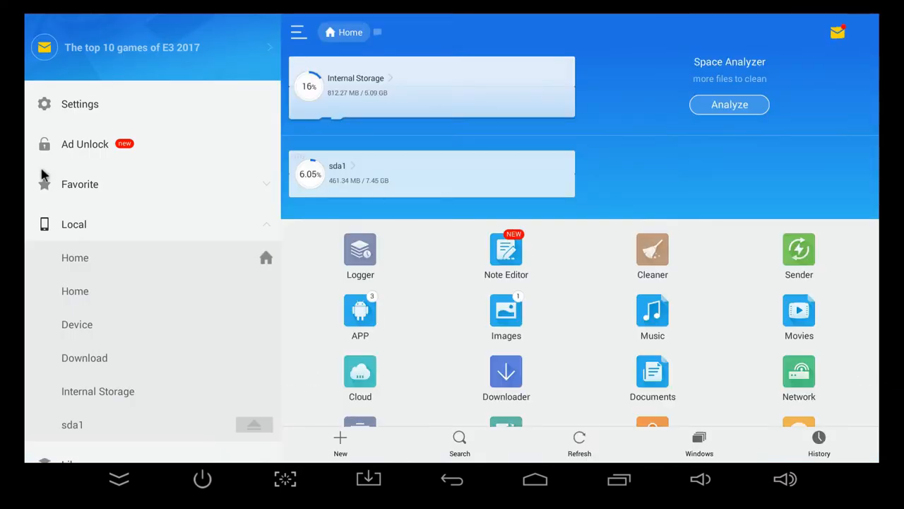
mouse_move(73, 430)
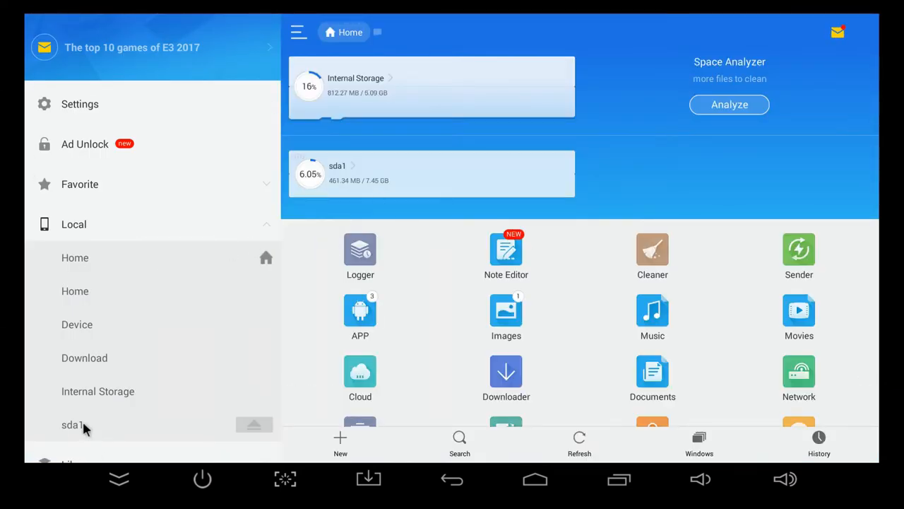
- Open the sda1 USB drive and copy its valve folder
click(71, 423)
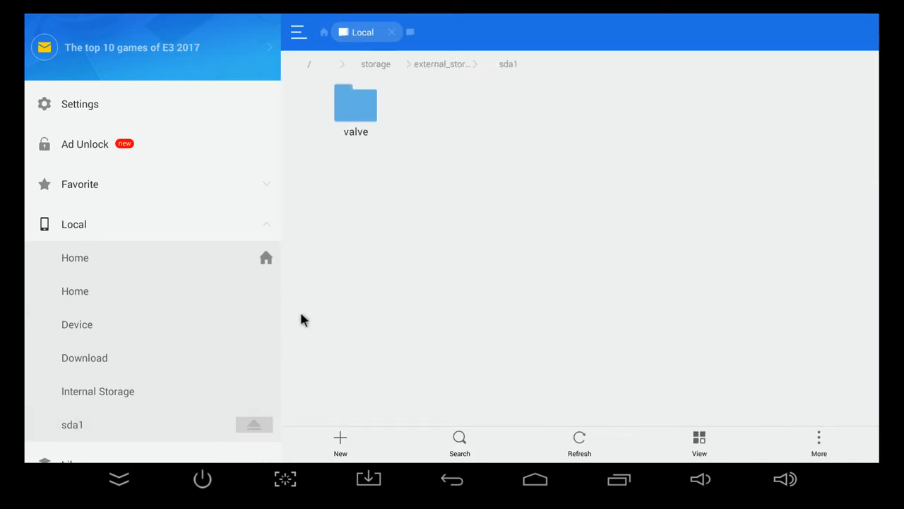
mouse_move(361, 115)
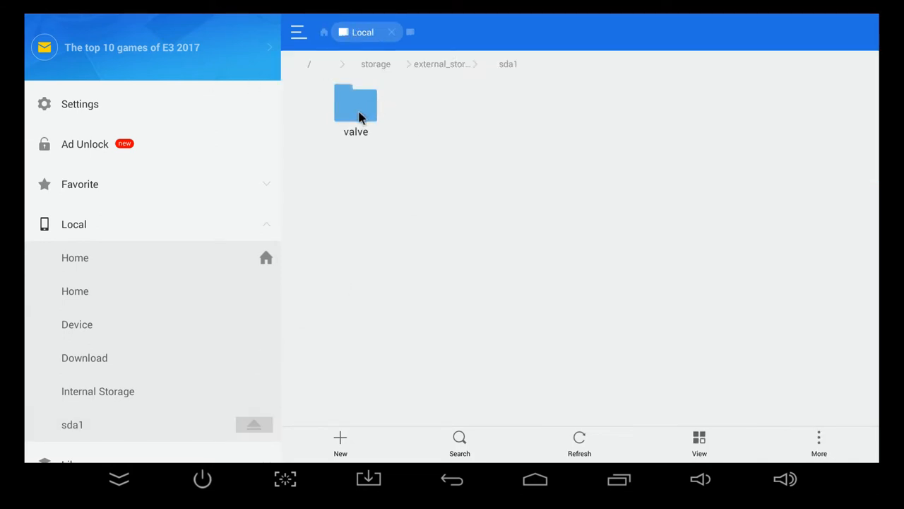
click(355, 106)
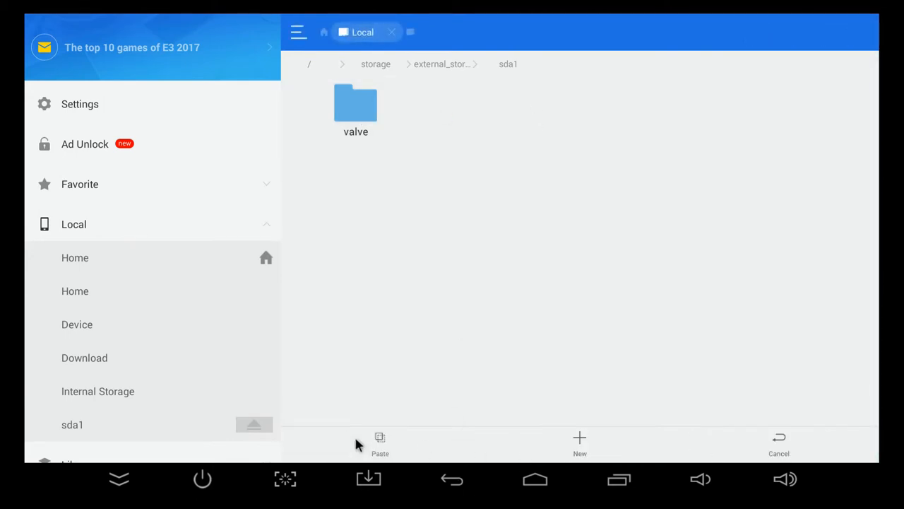
mouse_move(119, 308)
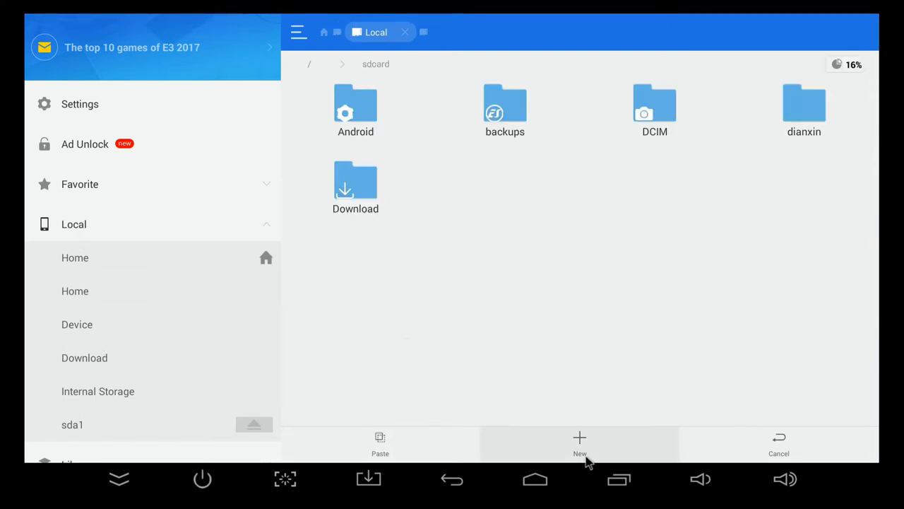
- Create a new folder in internal storage and begin naming it 'half l…'
click(580, 438)
text(ha)
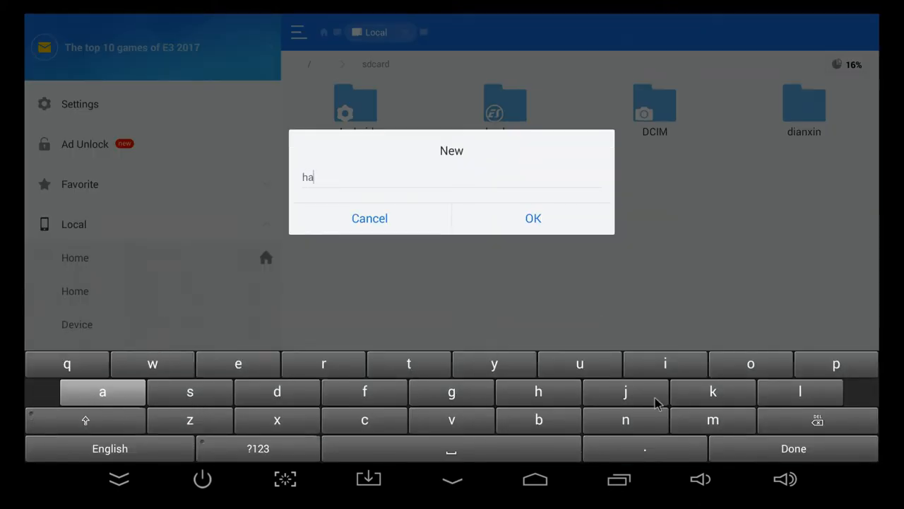
click(802, 393)
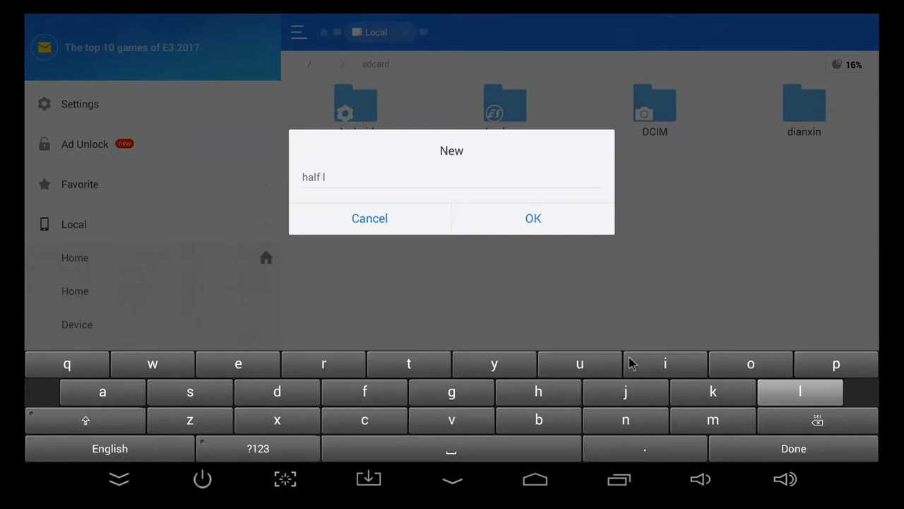
click(532, 217)
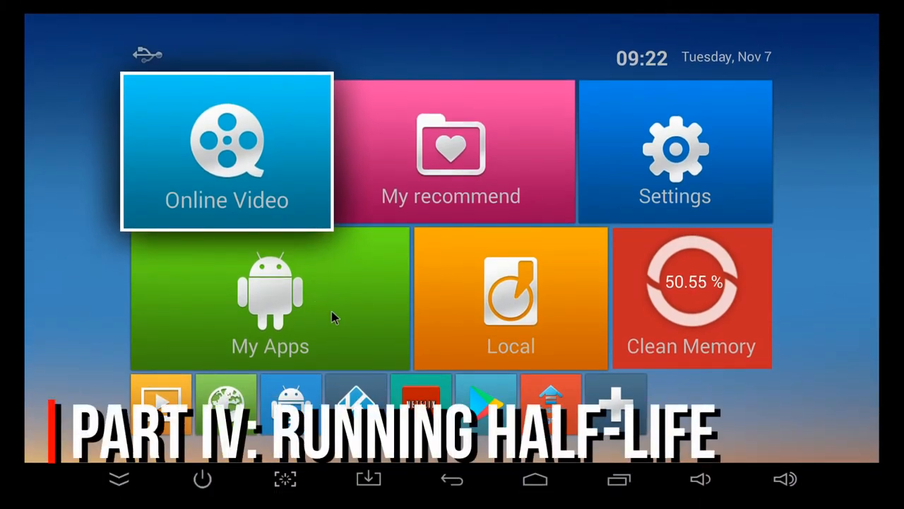
- Launch Xash3D and review its Advanced settings before returning to Normal
click(270, 304)
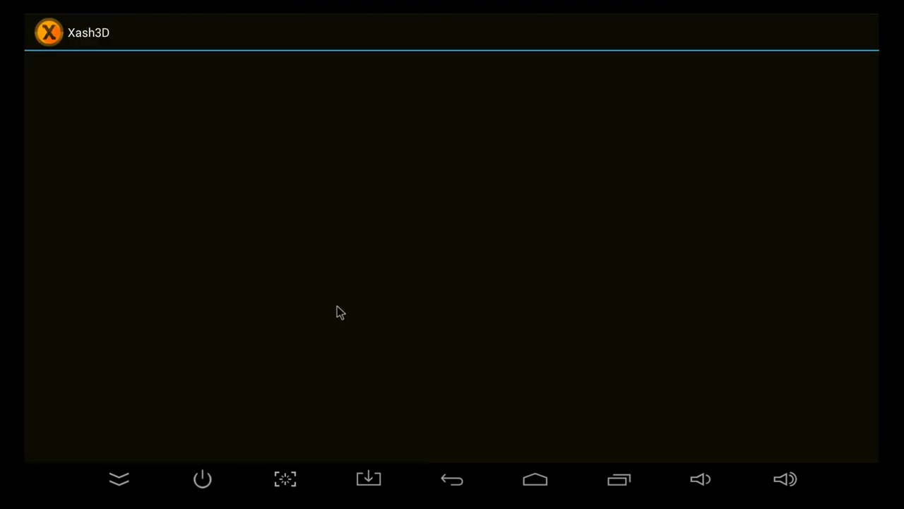
mouse_move(263, 34)
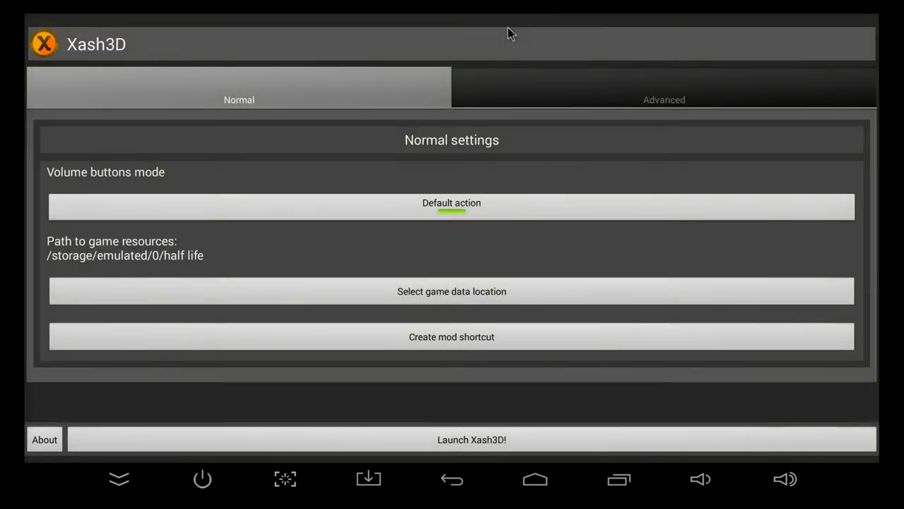
mouse_move(522, 111)
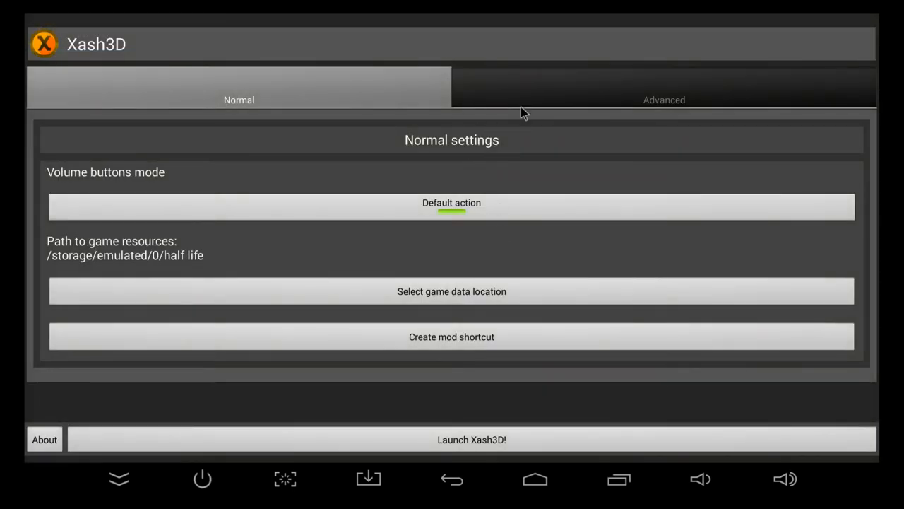
click(664, 99)
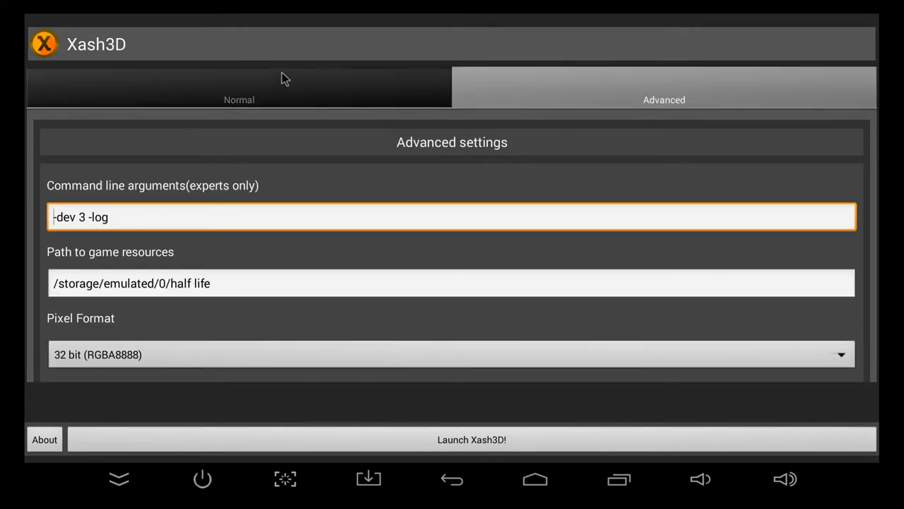
click(238, 99)
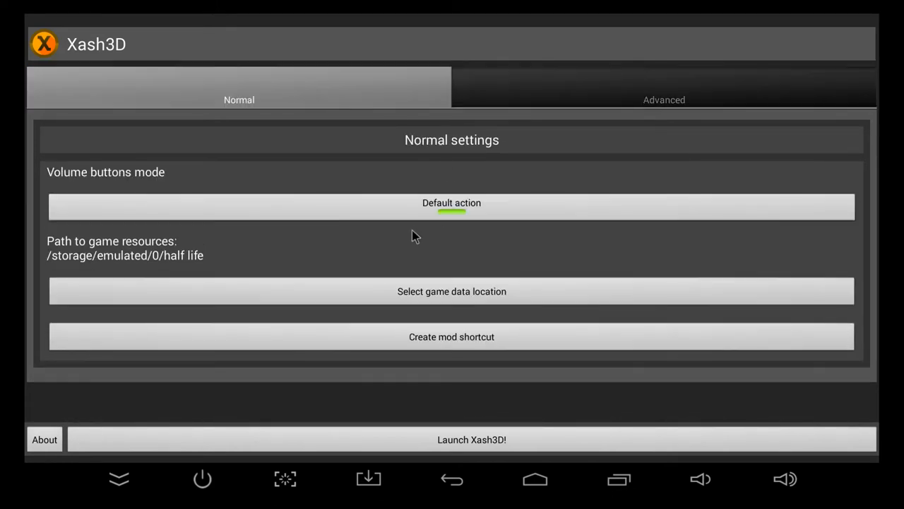
mouse_move(285, 302)
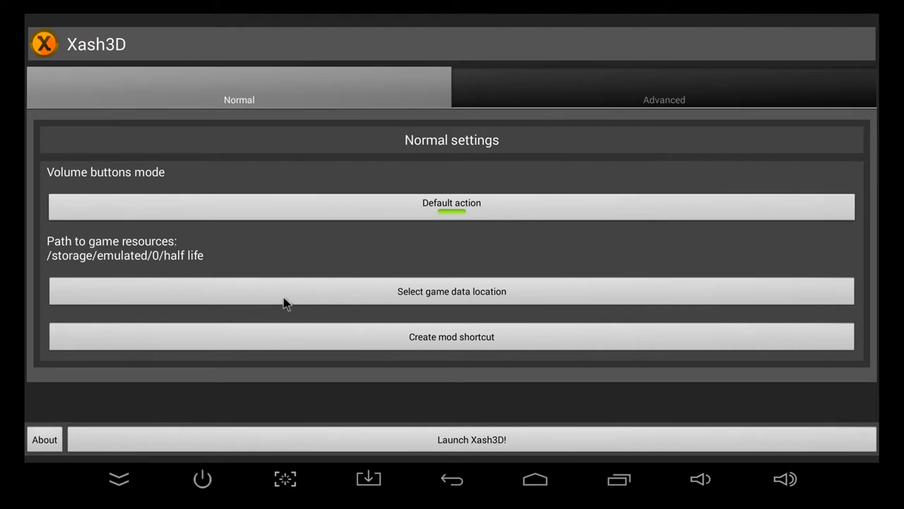
mouse_move(356, 319)
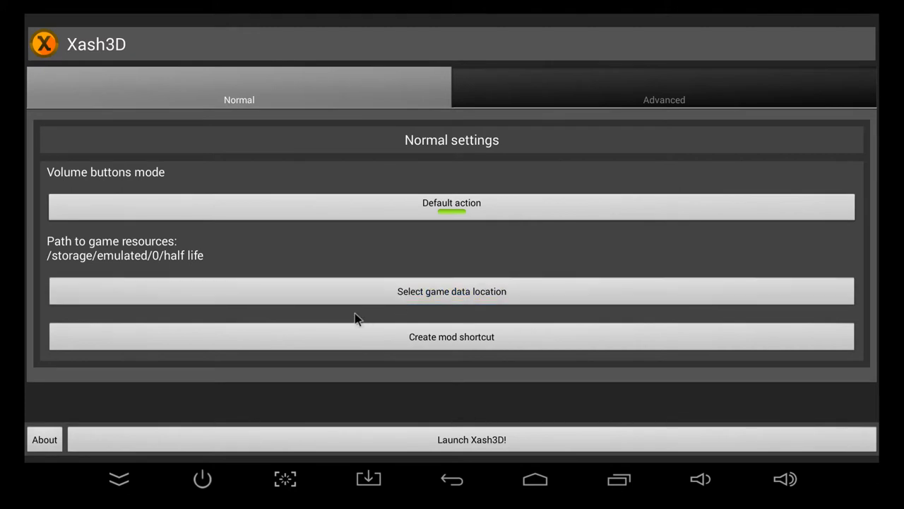
- Set the game data location to /storage/emulated/0/half life
click(450, 291)
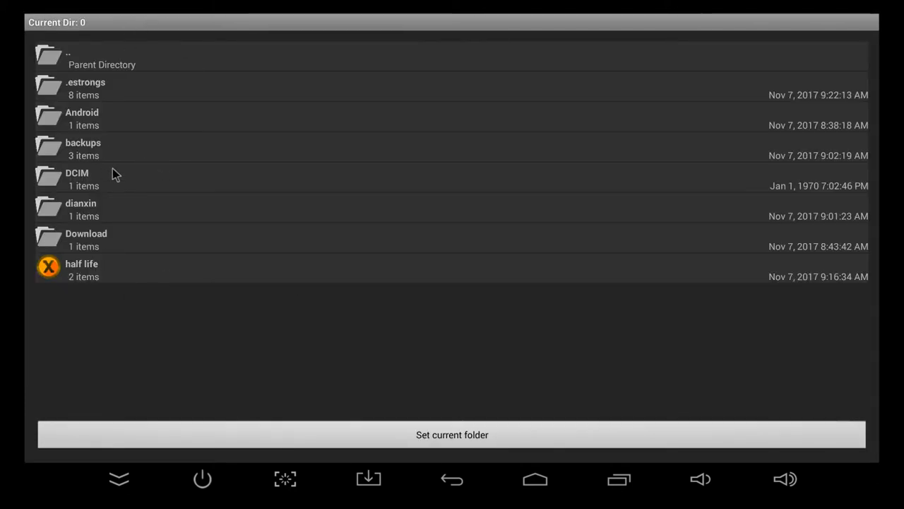
mouse_move(65, 239)
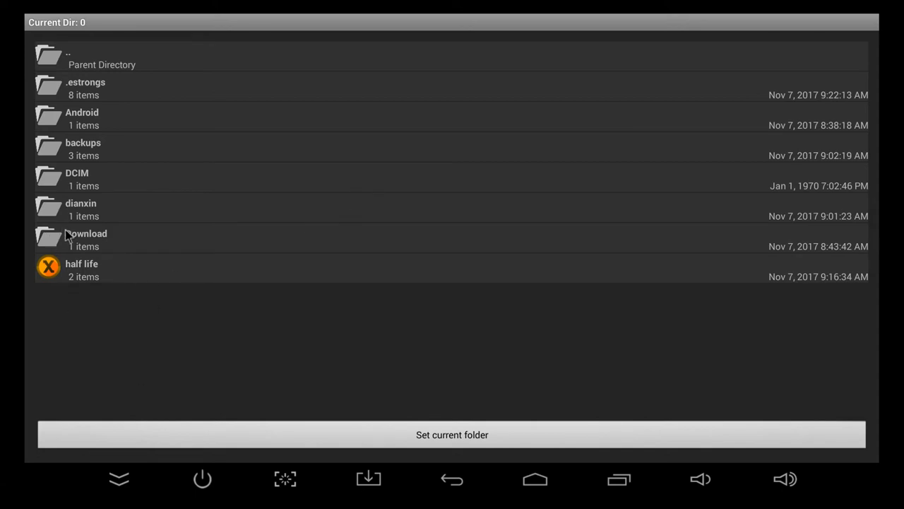
mouse_move(85, 279)
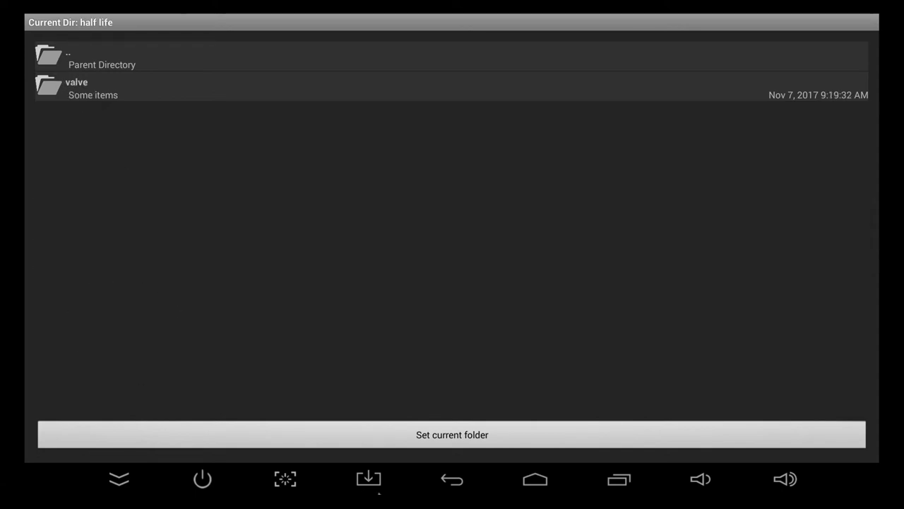
mouse_move(418, 444)
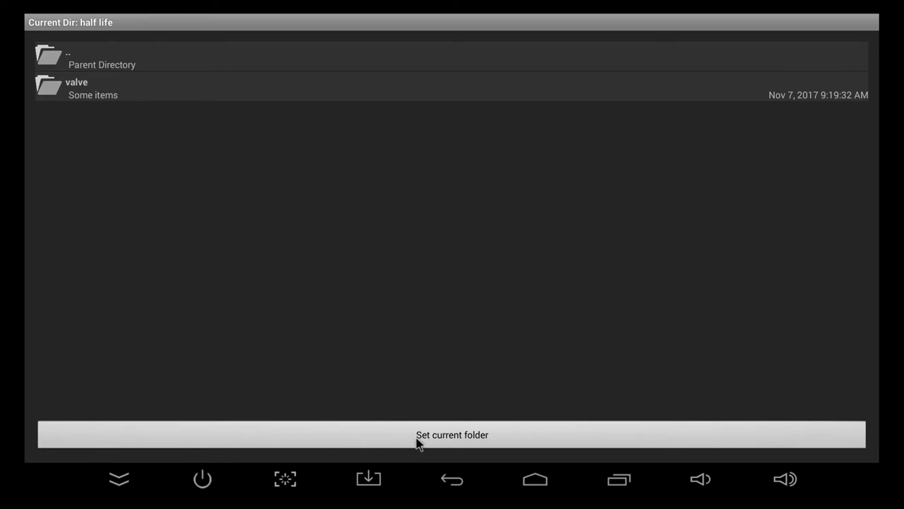
click(452, 436)
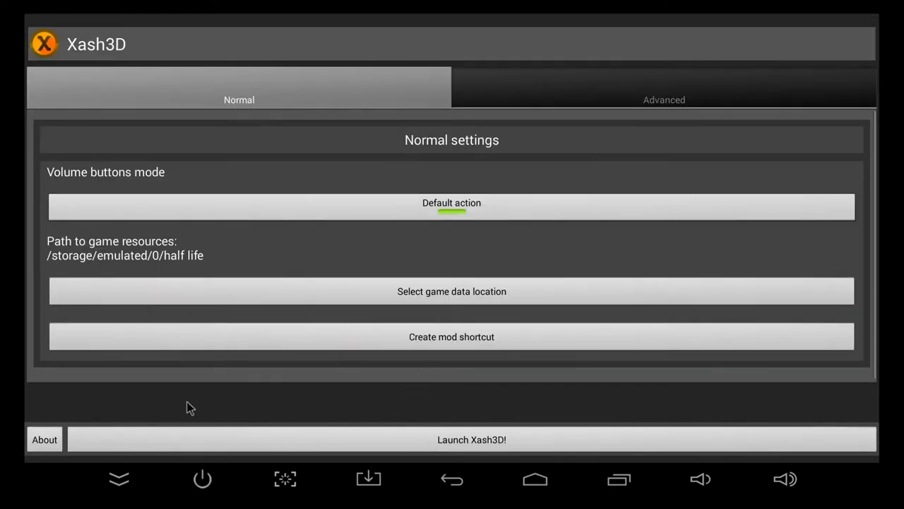
mouse_move(412, 407)
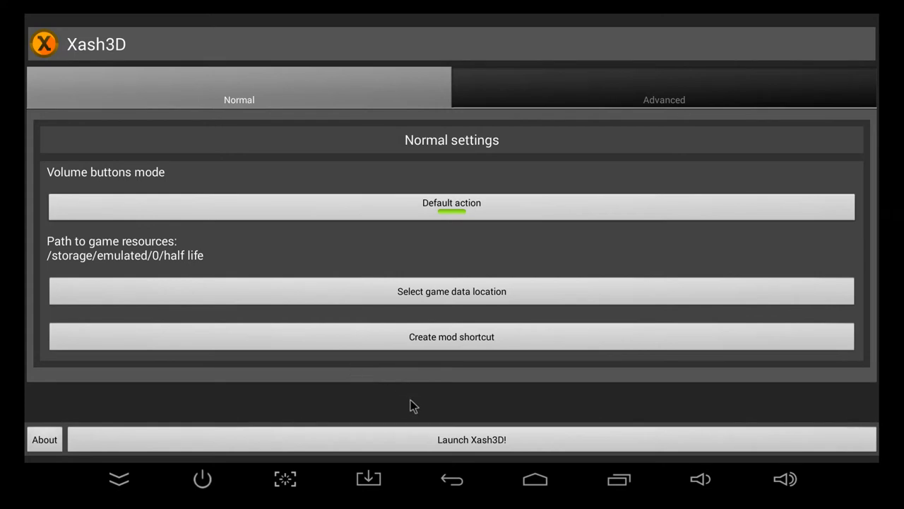
mouse_move(483, 484)
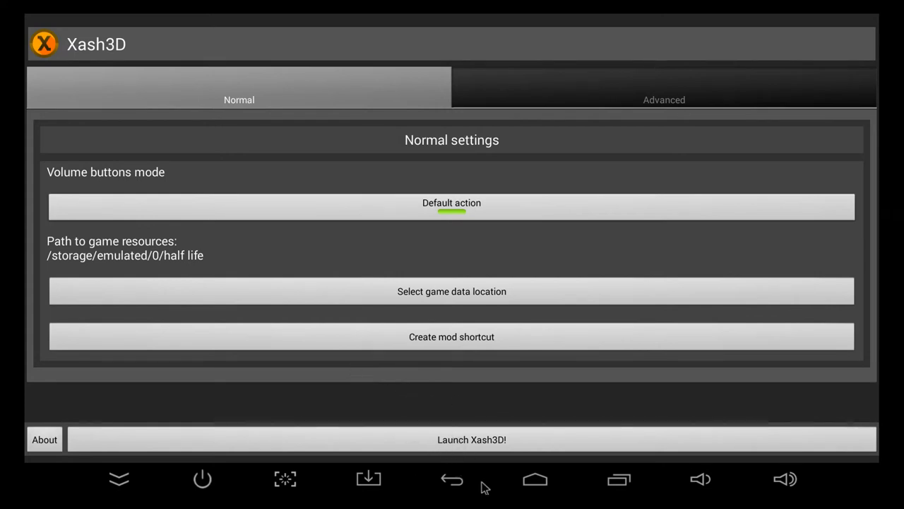
mouse_move(496, 421)
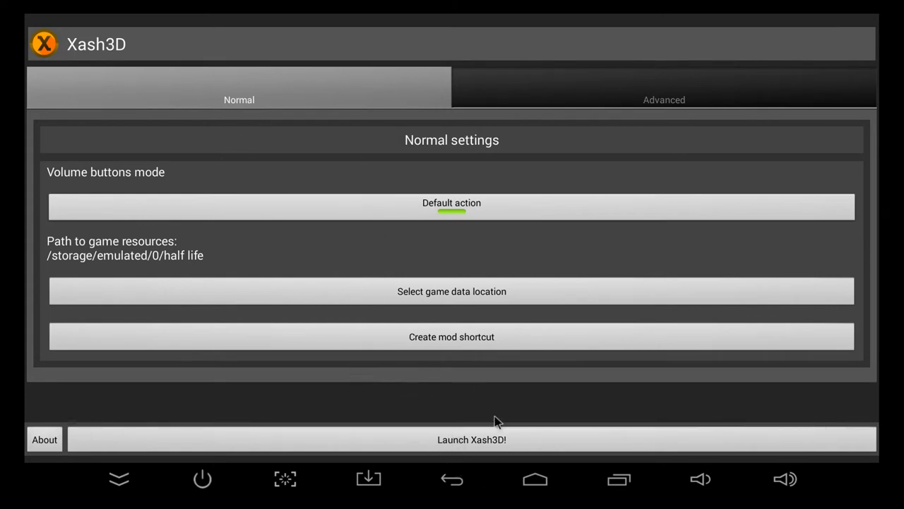
mouse_move(477, 440)
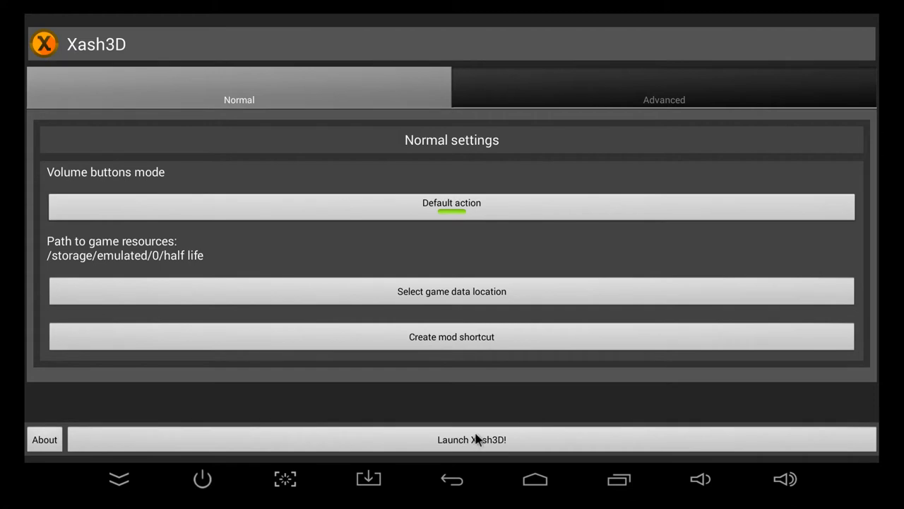
- Launch Xash3D into the Half-Life main menu
click(467, 440)
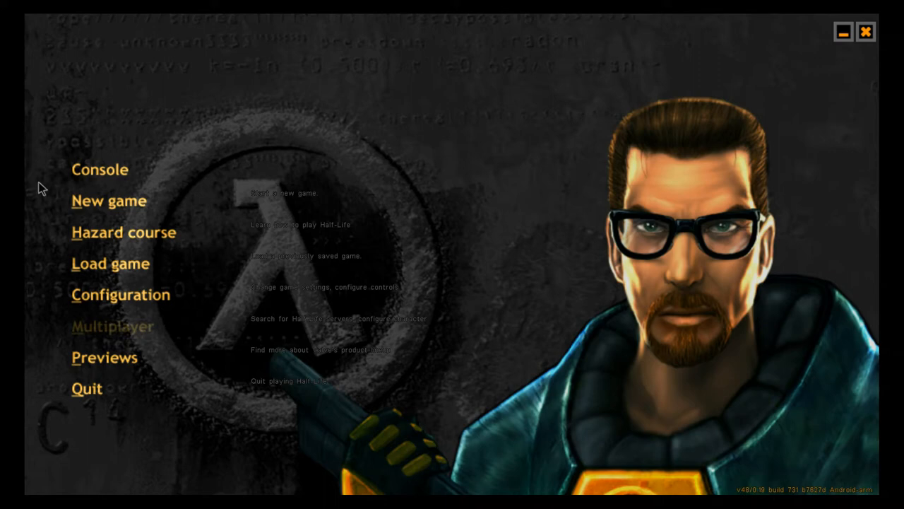
mouse_move(149, 305)
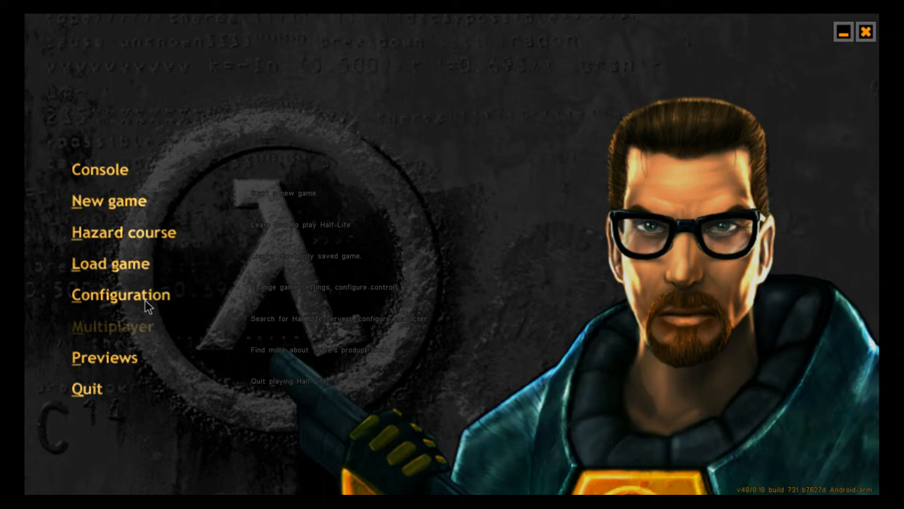
- Review the Gamepad settings under Configuration and return
click(121, 295)
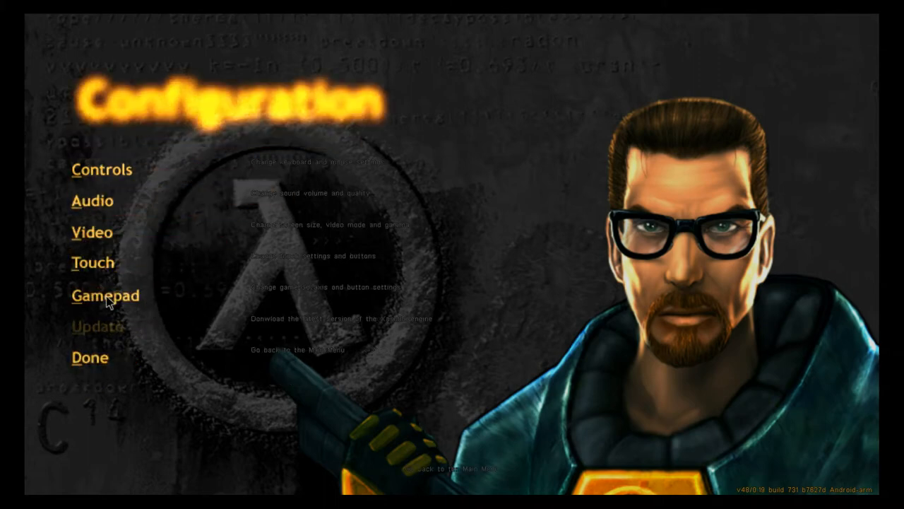
click(104, 295)
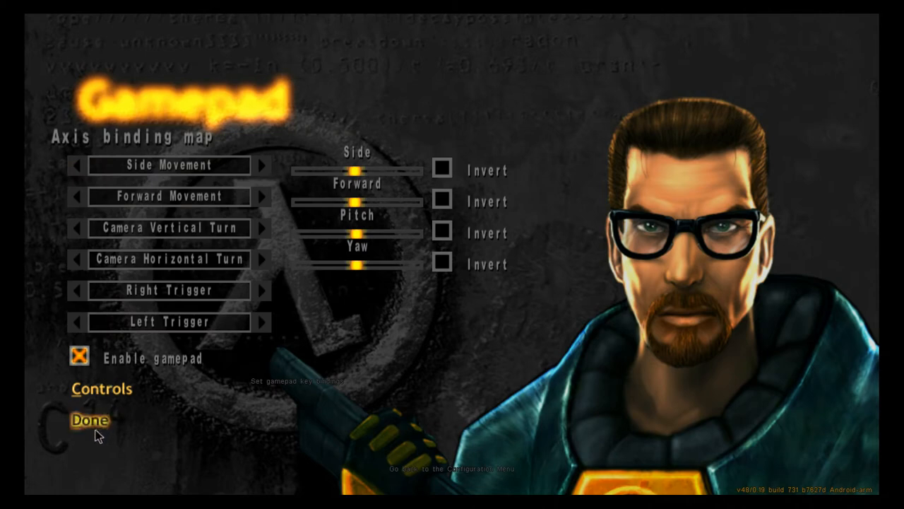
click(90, 421)
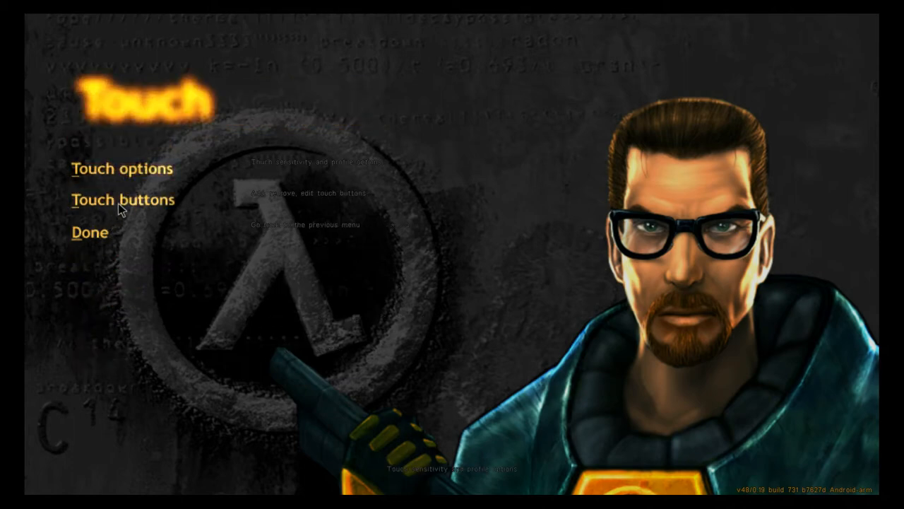
mouse_move(125, 188)
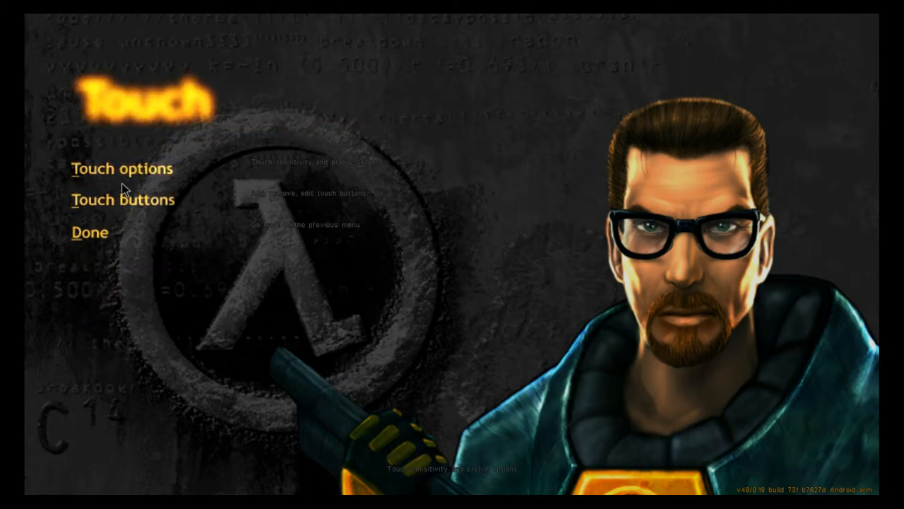
- Review the Touch and Touch options settings, ending back at Configuration
click(121, 199)
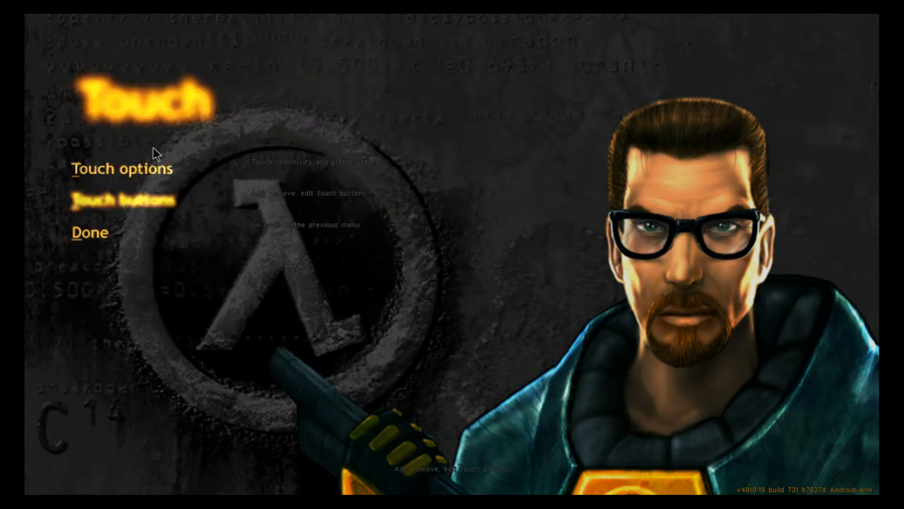
click(119, 168)
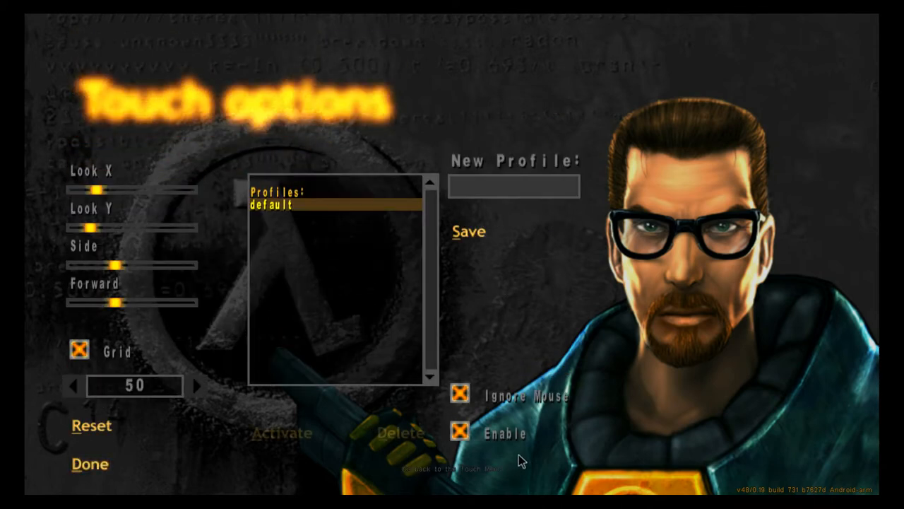
click(459, 432)
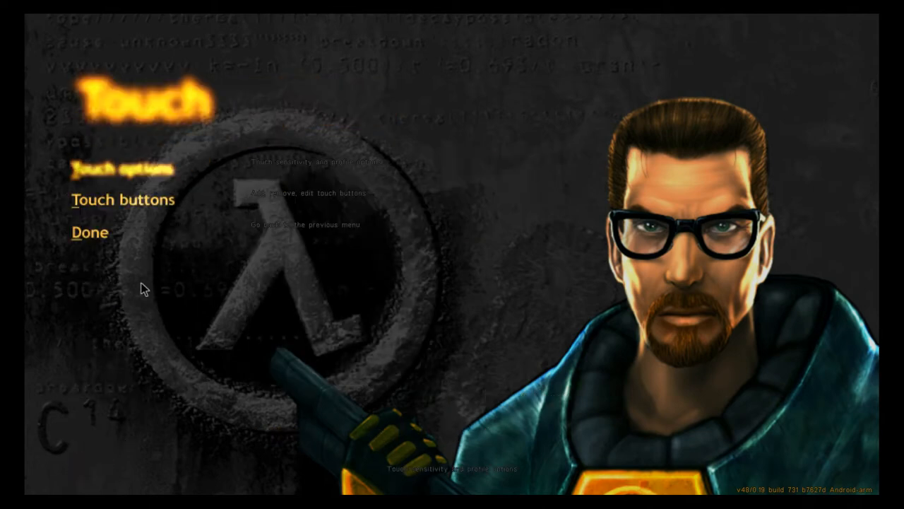
click(90, 232)
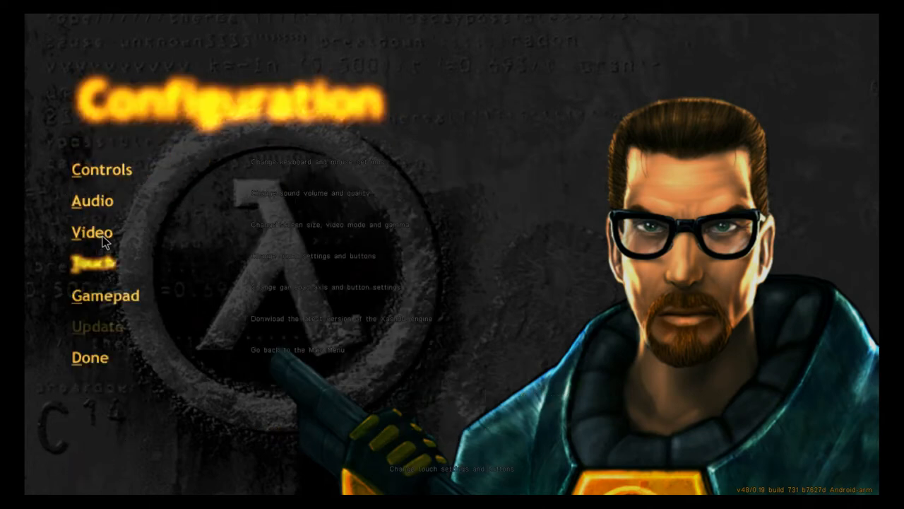
- Set the Video display mode to 1920 x 1080 (wide) and apply it
click(90, 232)
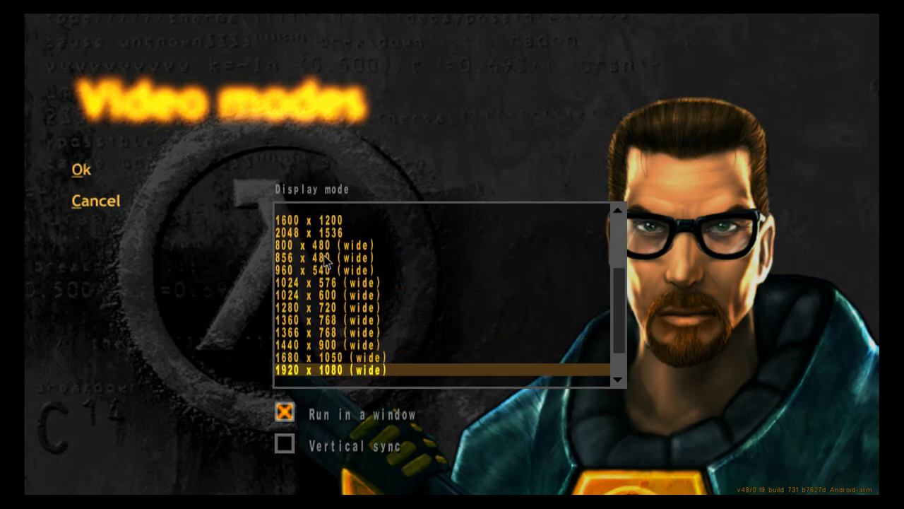
scroll(down, 3)
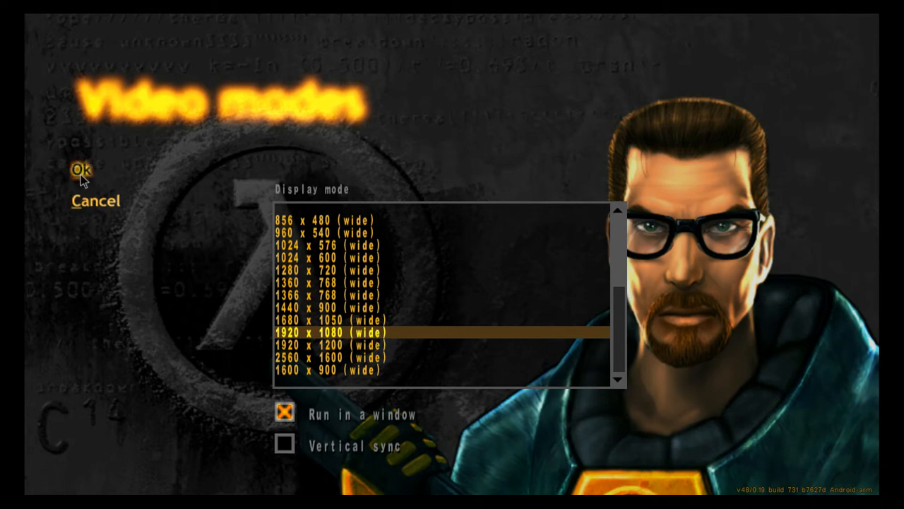
click(81, 171)
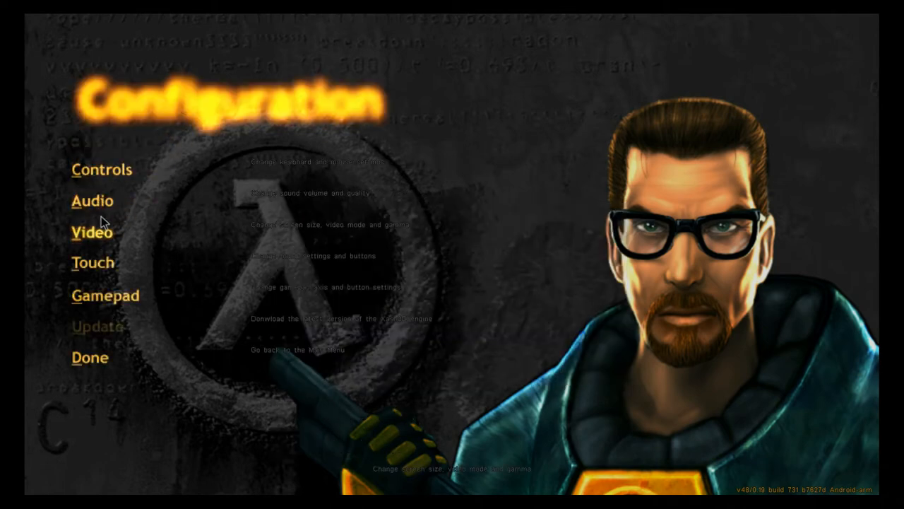
click(90, 201)
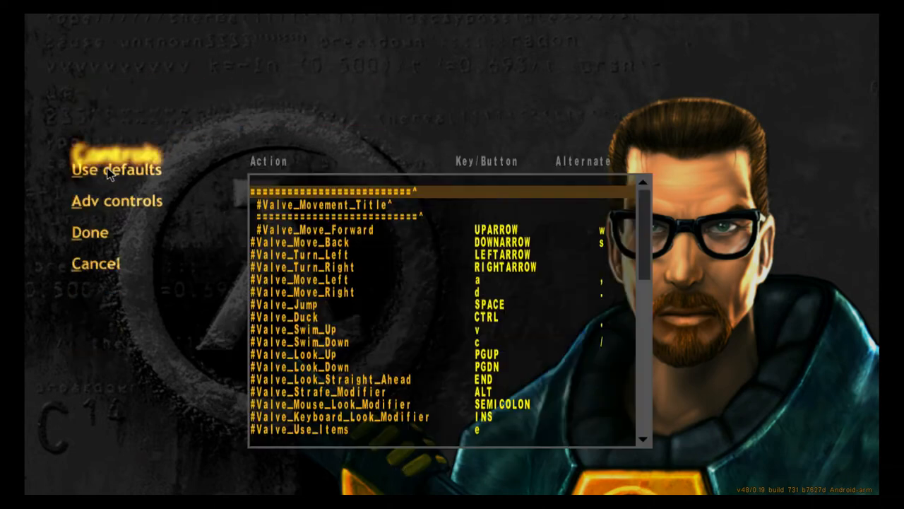
mouse_move(113, 210)
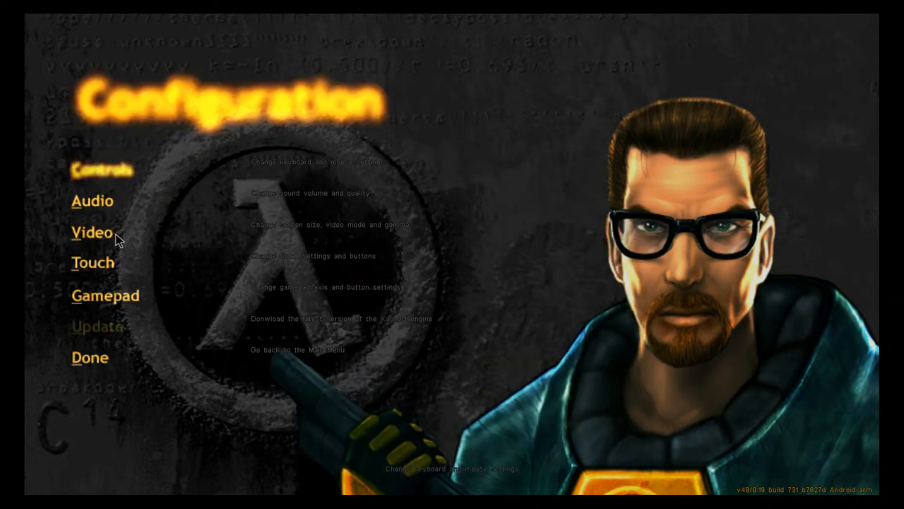
mouse_move(97, 390)
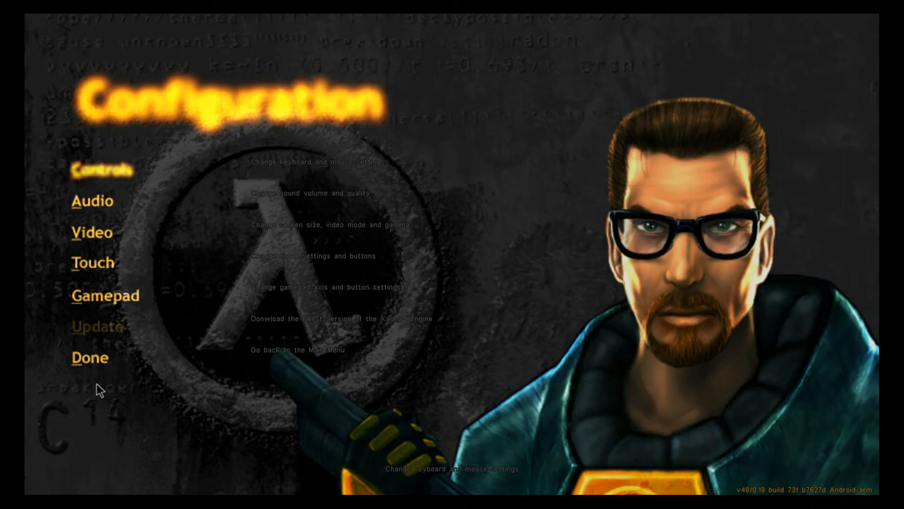
- Return to the main menu and start a New game at the chosen difficulty
click(91, 358)
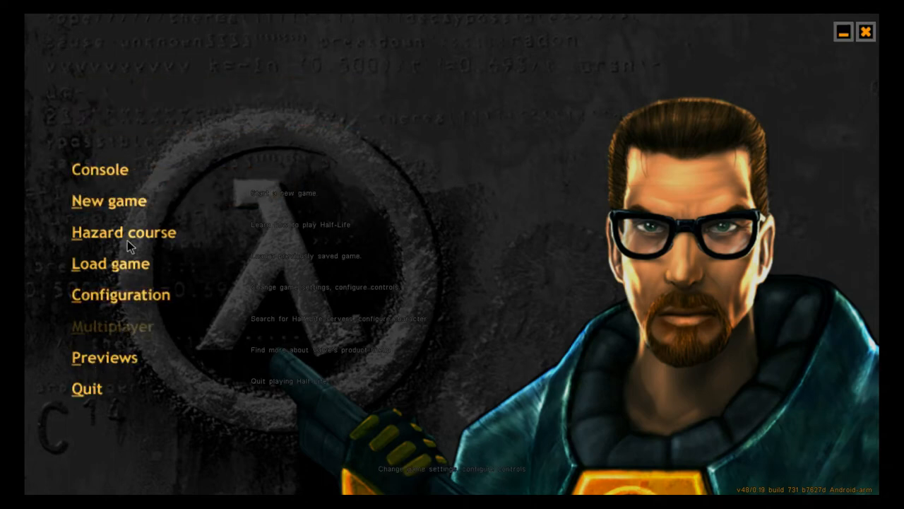
mouse_move(107, 209)
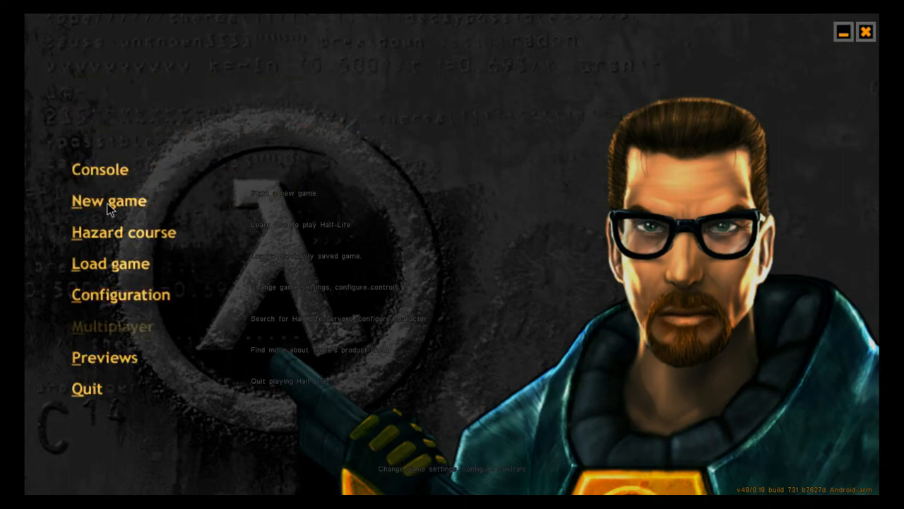
click(111, 201)
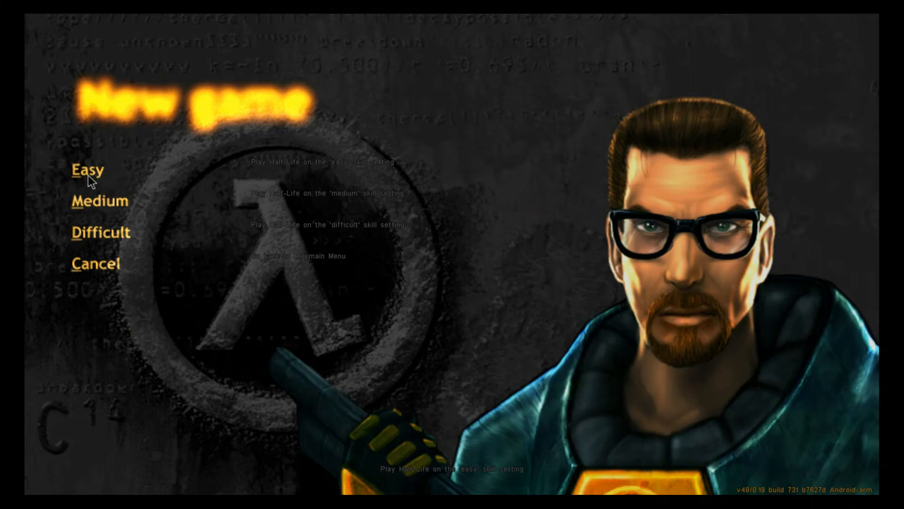
mouse_move(171, 232)
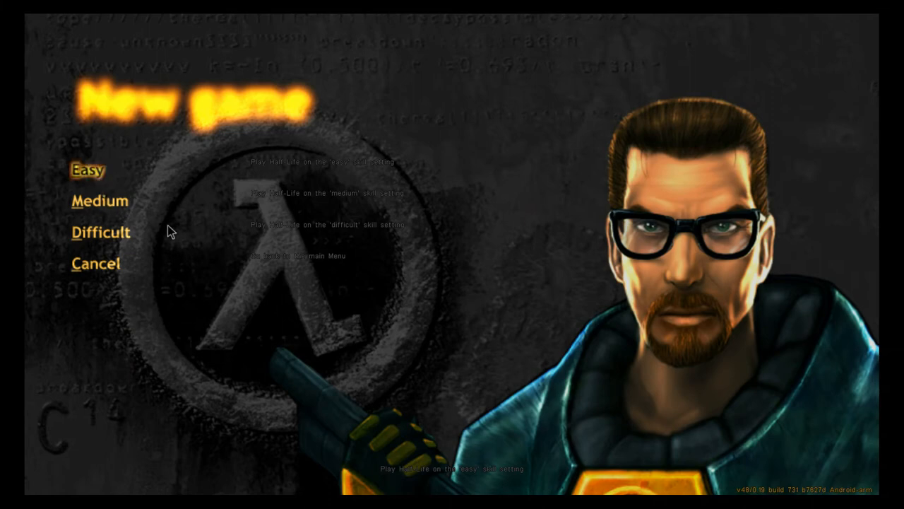
click(88, 169)
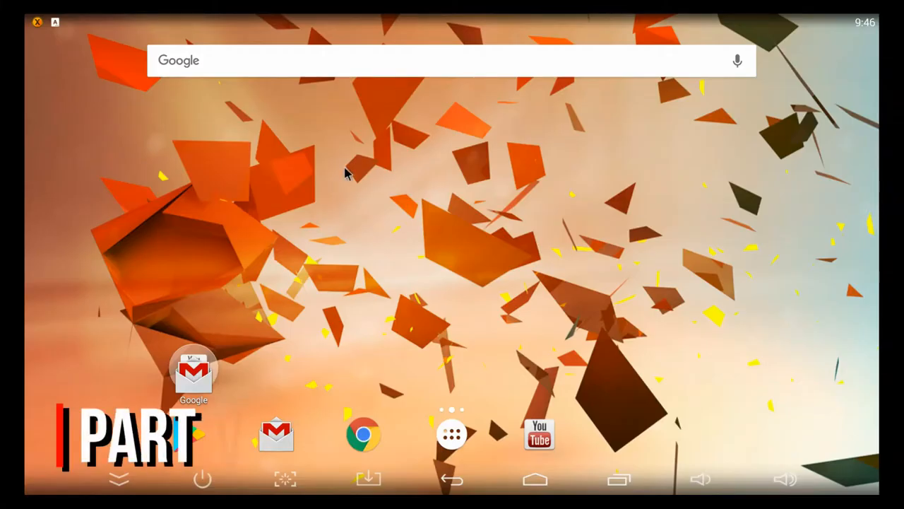
mouse_move(136, 304)
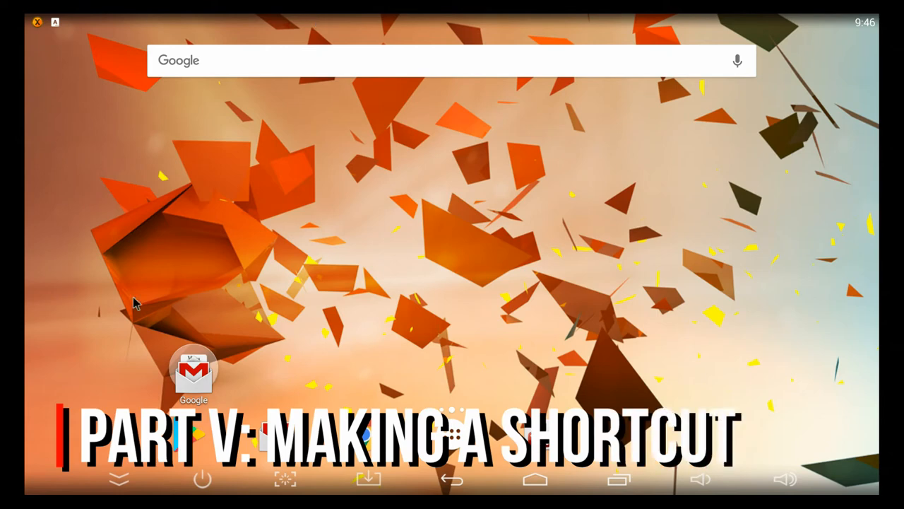
mouse_move(347, 89)
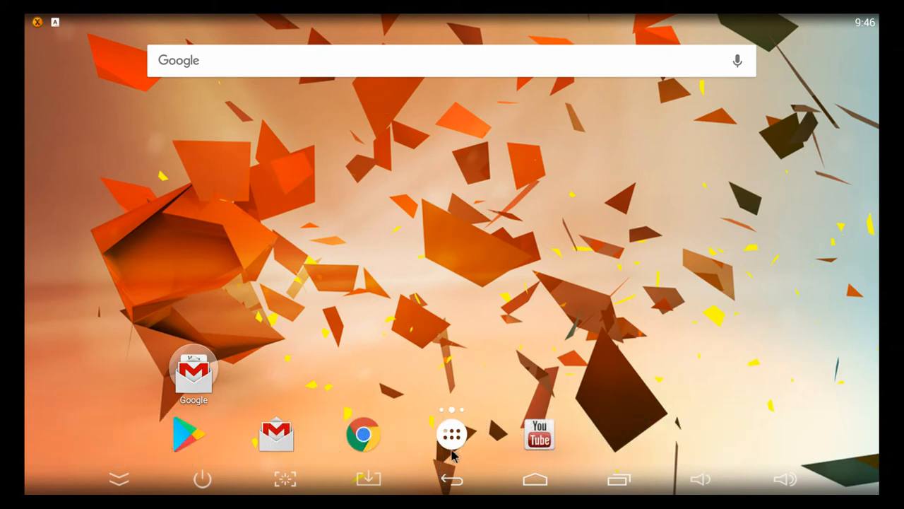
- Launch Xash3D from the app drawer to reach its normal settings
click(455, 436)
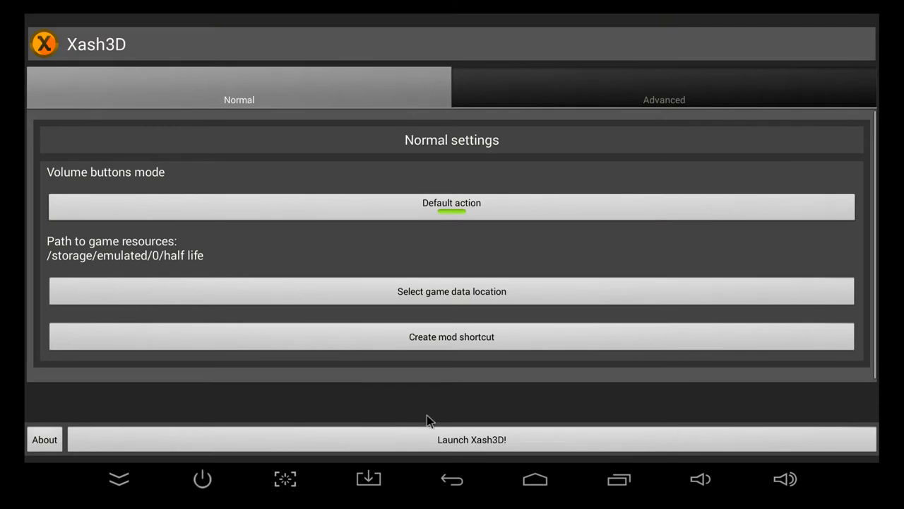
mouse_move(500, 337)
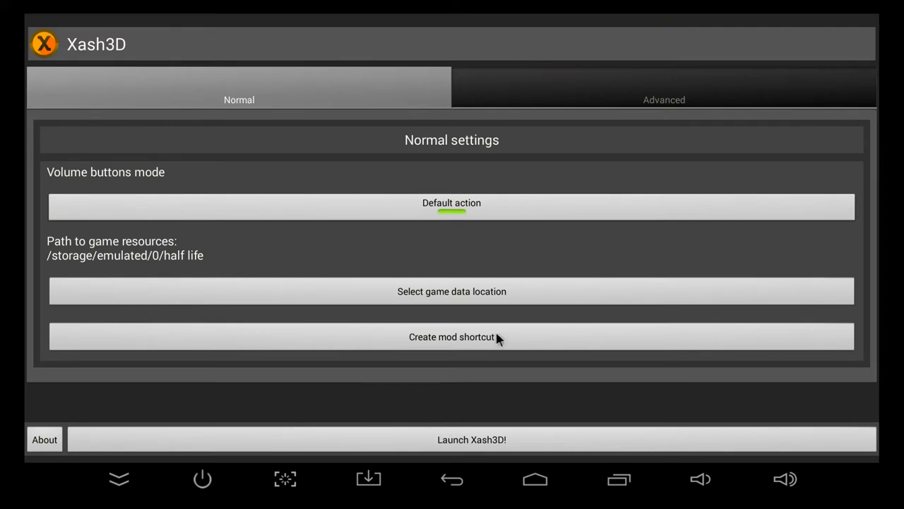
- Create a mod shortcut named Half-Life with arguments -dev 3 -log -game valve and save it
click(452, 336)
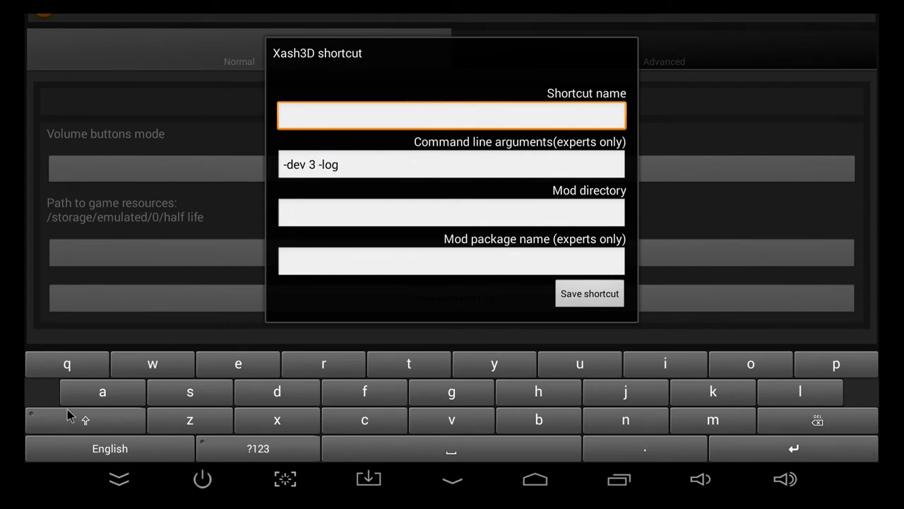
text(H)
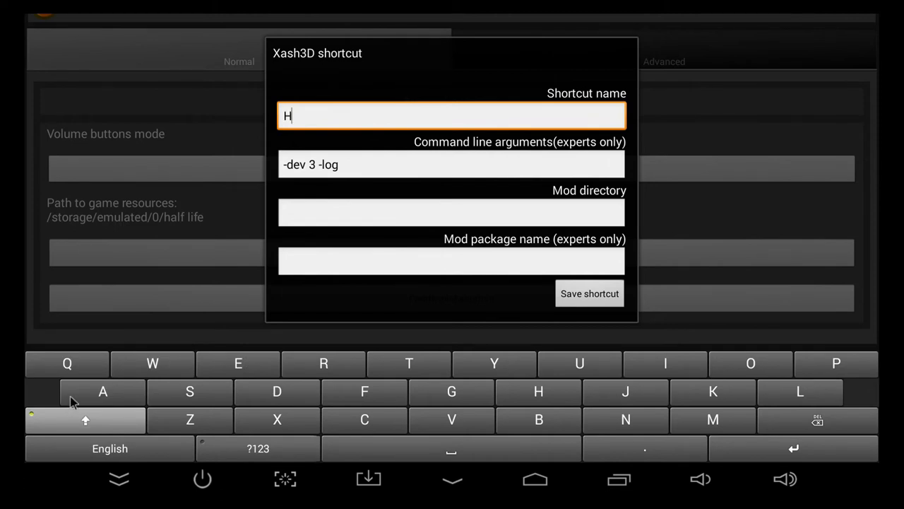
text(alf-)
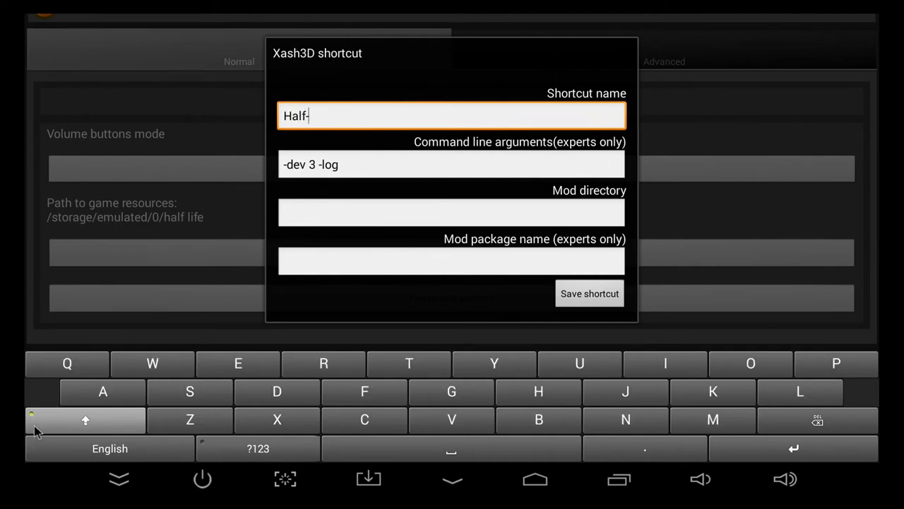
text(Life)
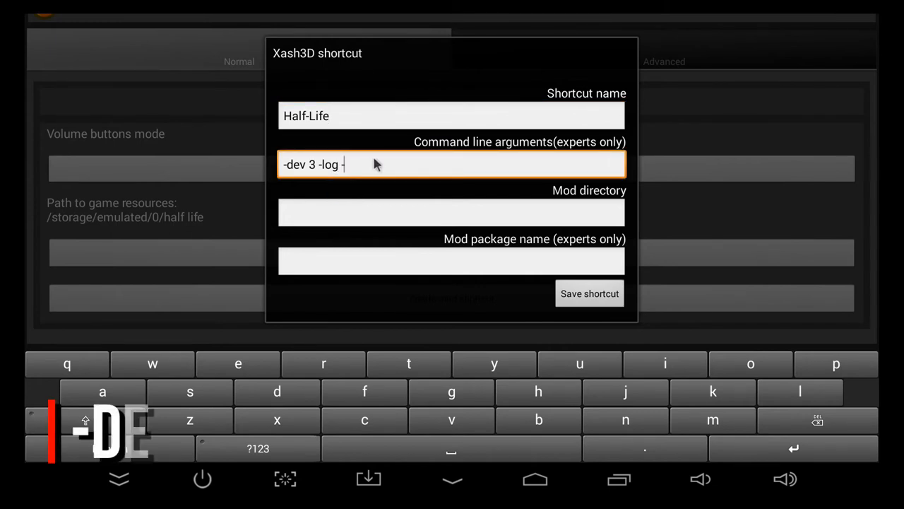
text(-game valve)
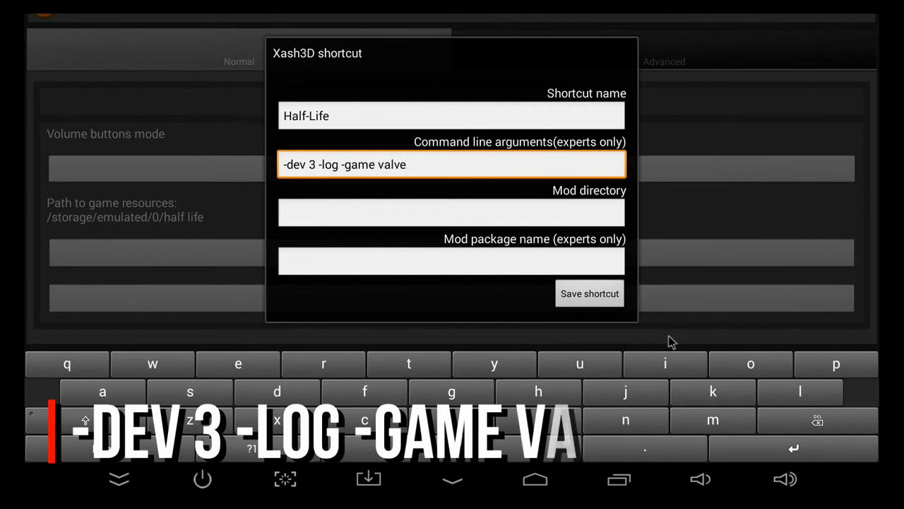
click(589, 292)
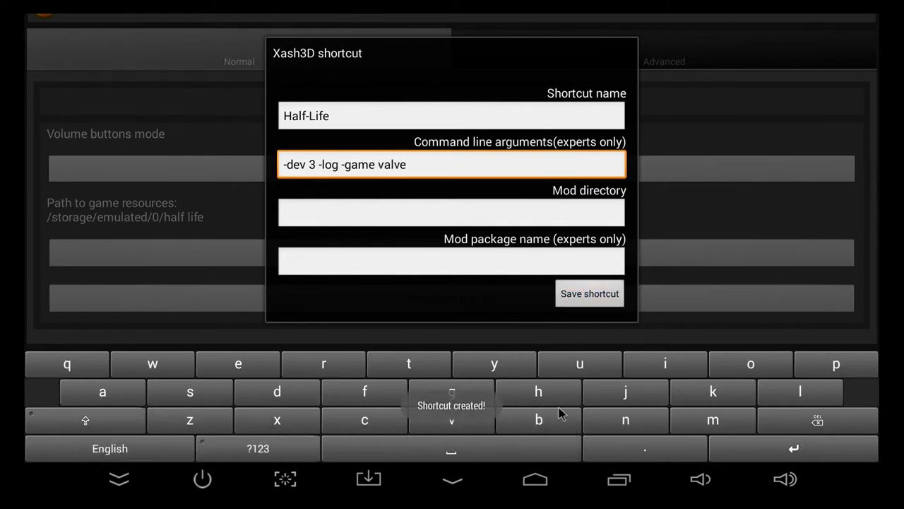
click(590, 292)
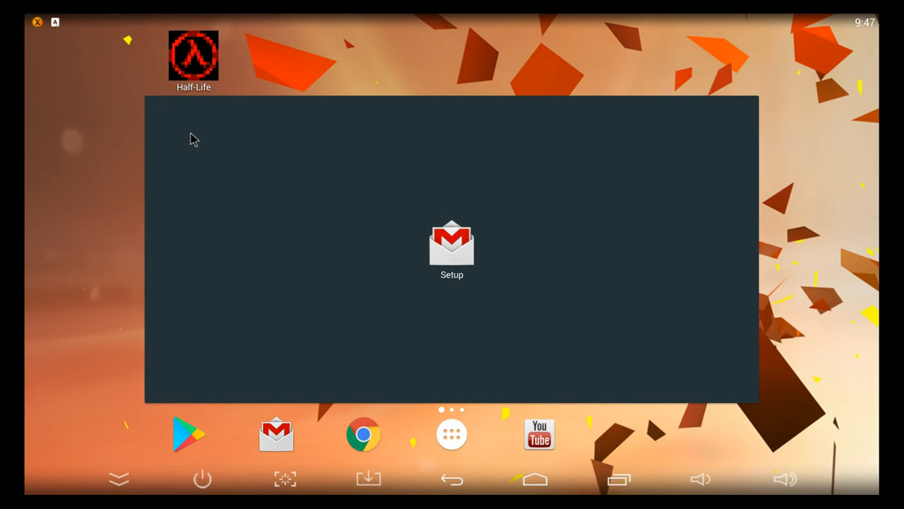
- Close the folder panel and move the Half-Life icon above the Google folder
click(192, 55)
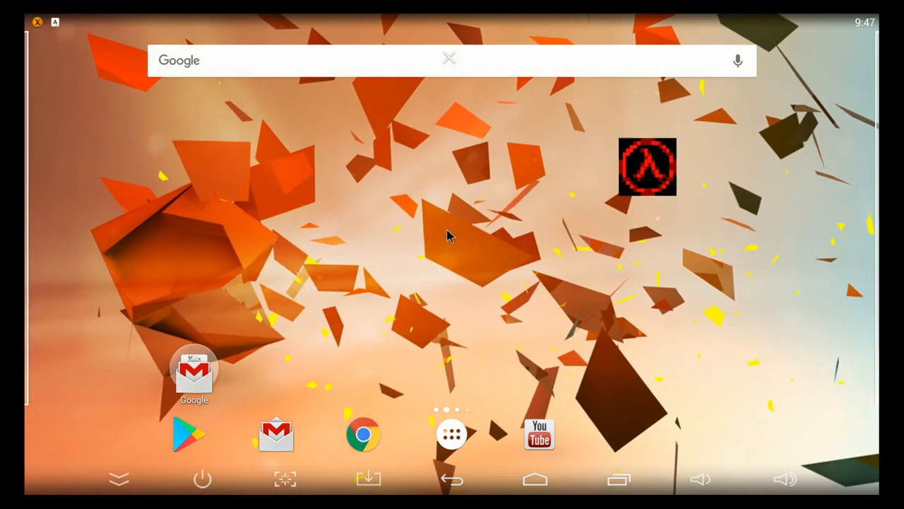
drag(647, 167, 193, 304)
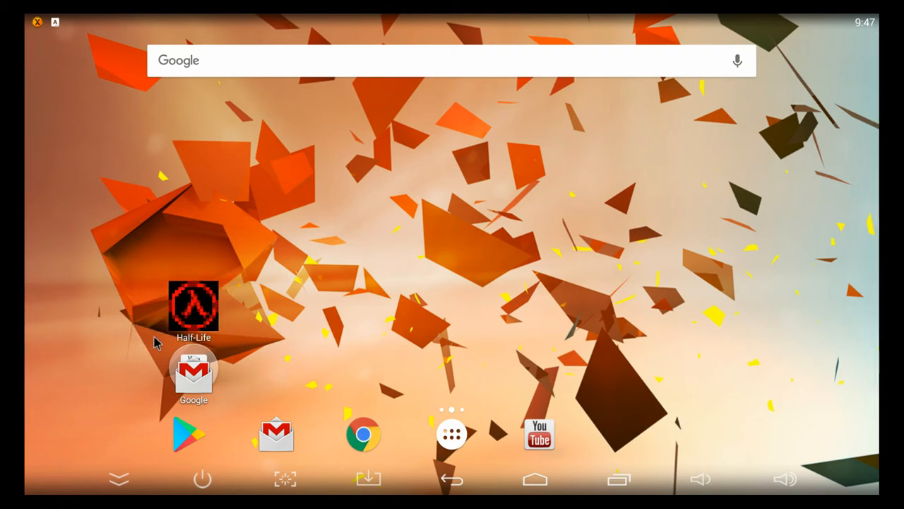
mouse_move(189, 399)
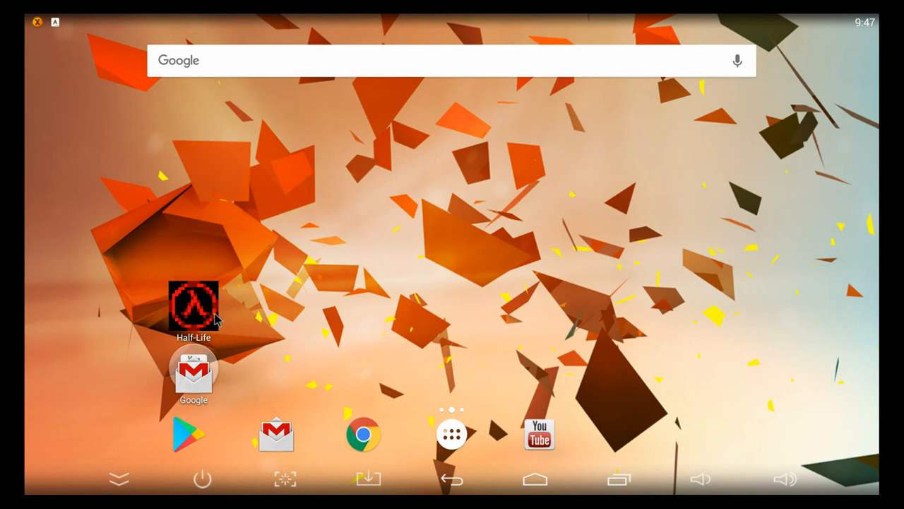
- Edit the Half-Life shortcut's icon to the lambda image from the Download folder
right_click(192, 310)
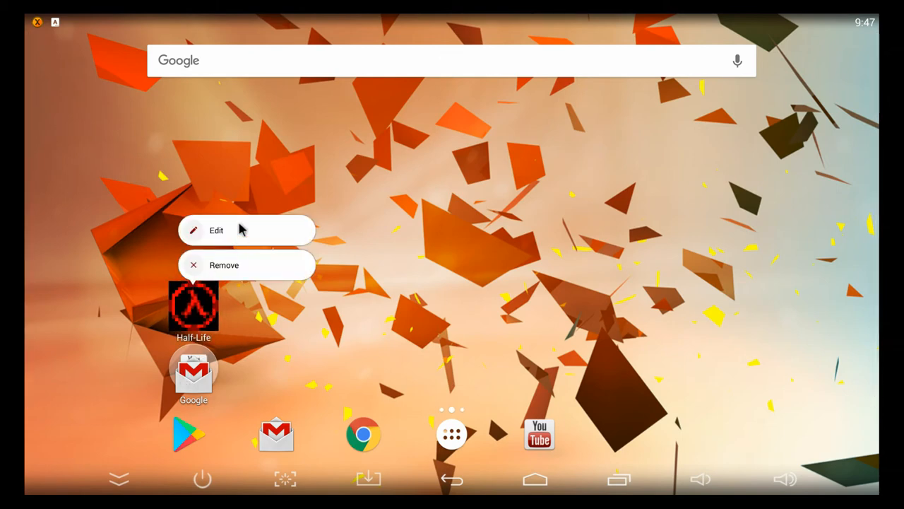
click(218, 229)
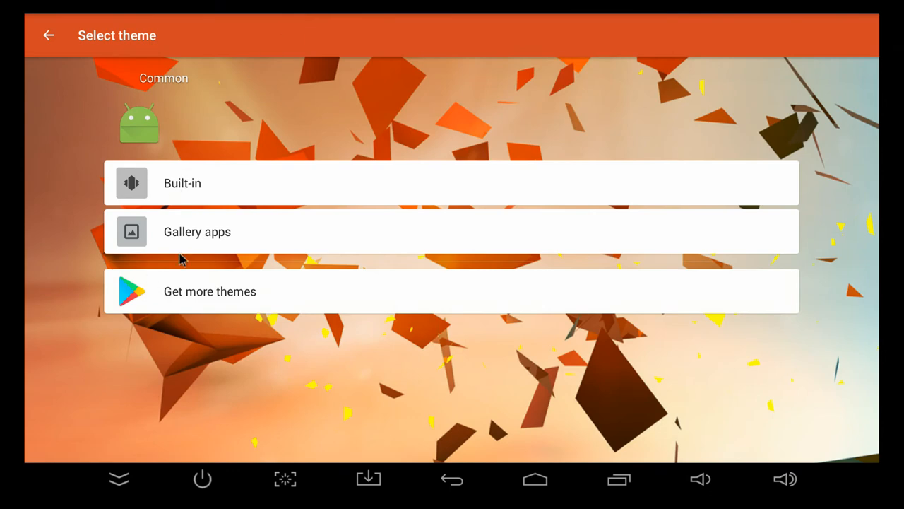
click(198, 232)
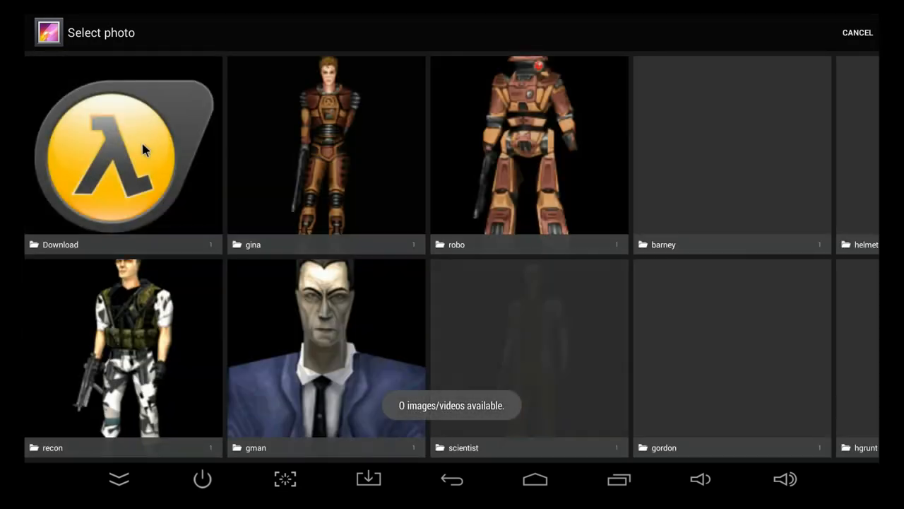
click(120, 144)
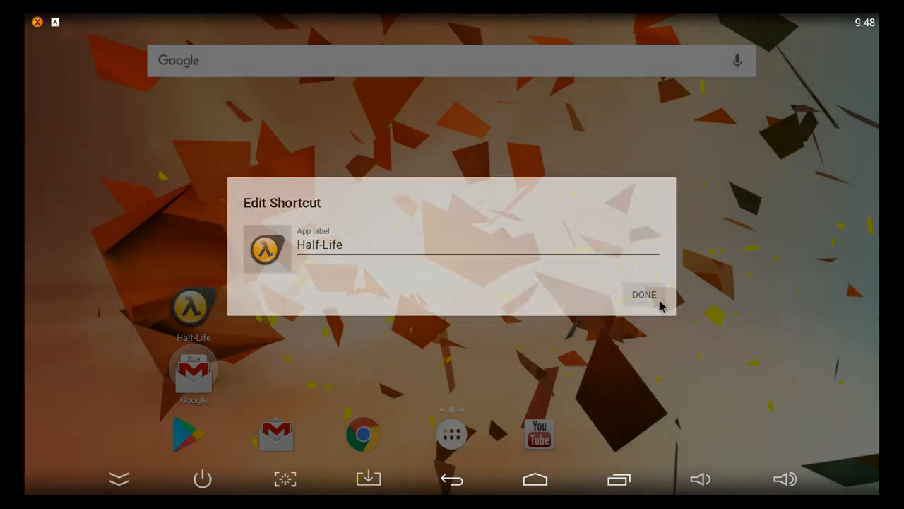
click(645, 294)
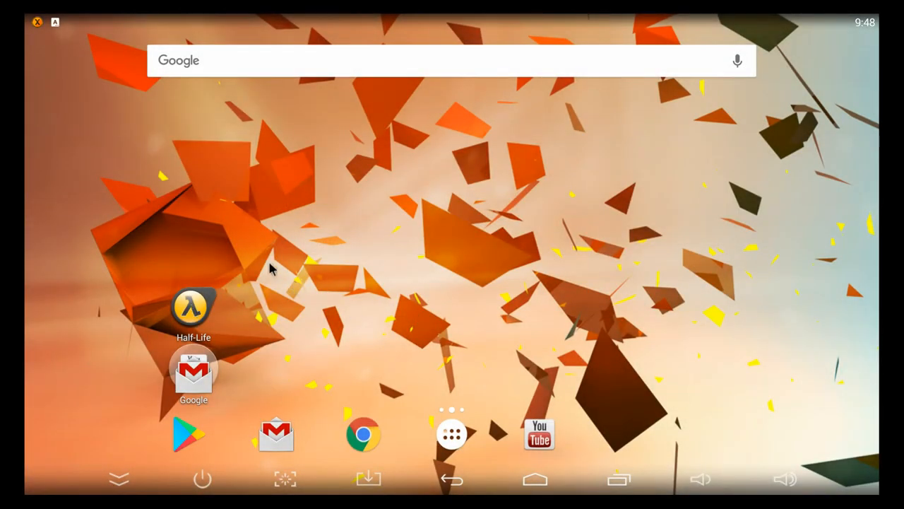
mouse_move(198, 314)
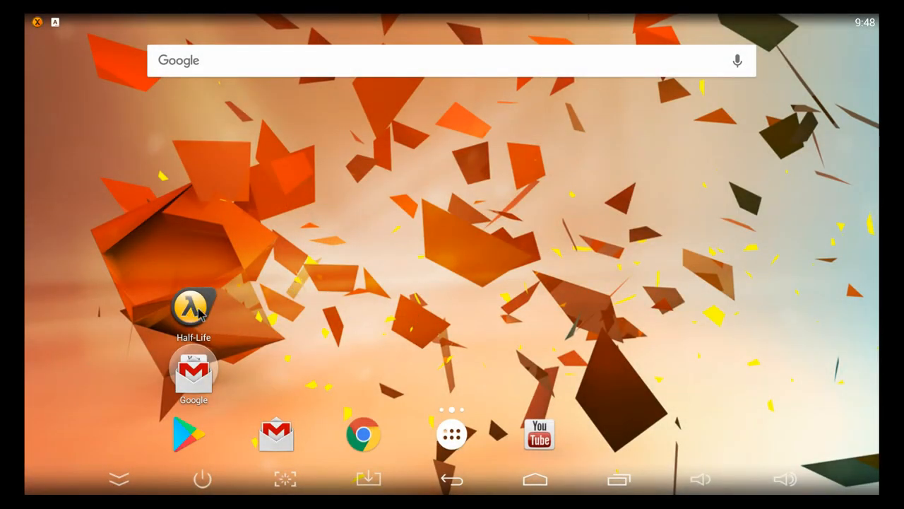
mouse_move(214, 291)
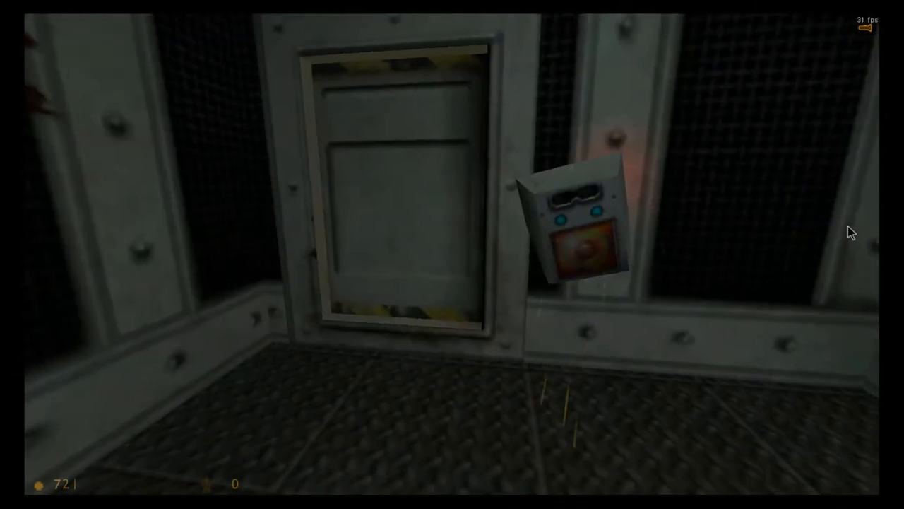
mouse_move(383, 286)
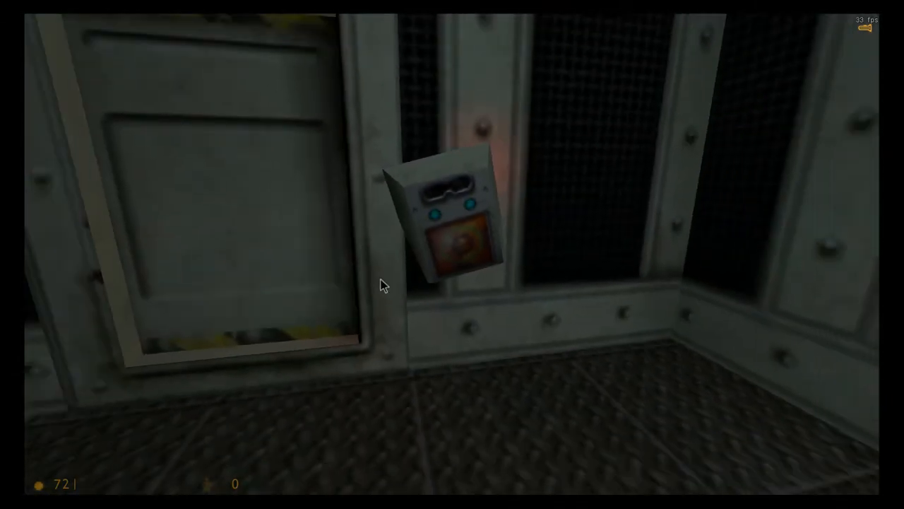